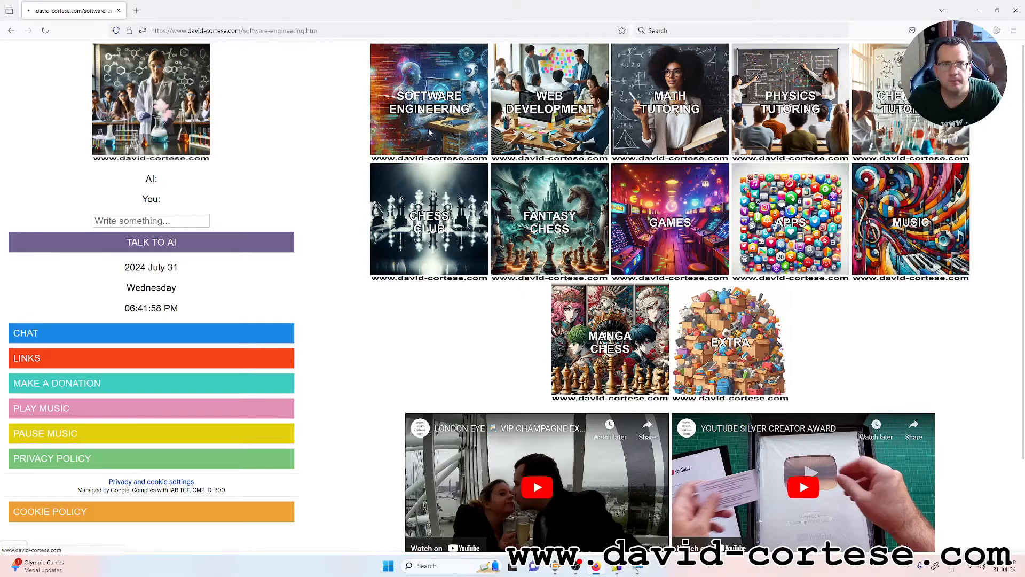
# Open the C PROGRAMMING material from the site's Software Engineering section
pyautogui.click(429, 100)
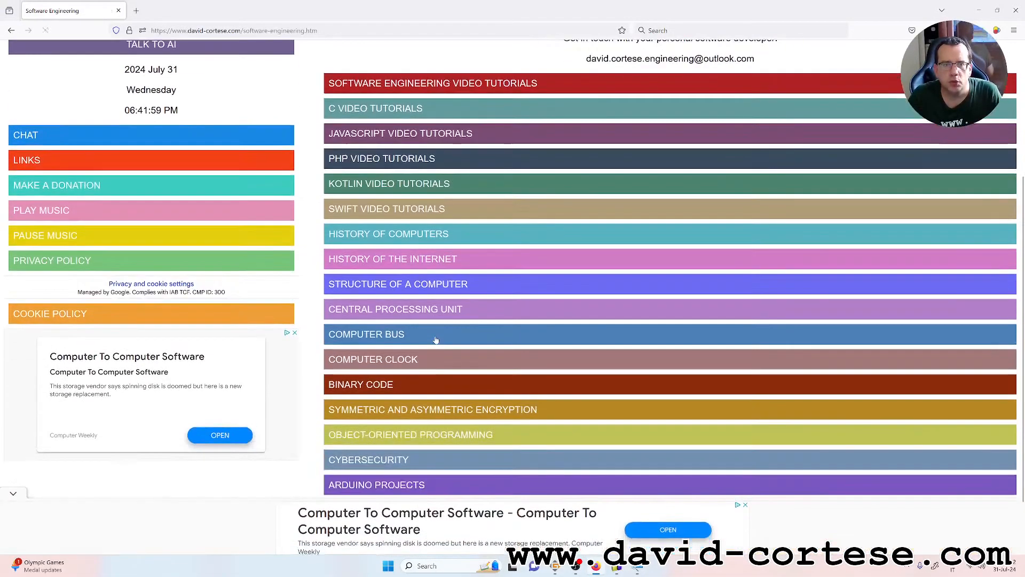
pyautogui.scroll(-3)
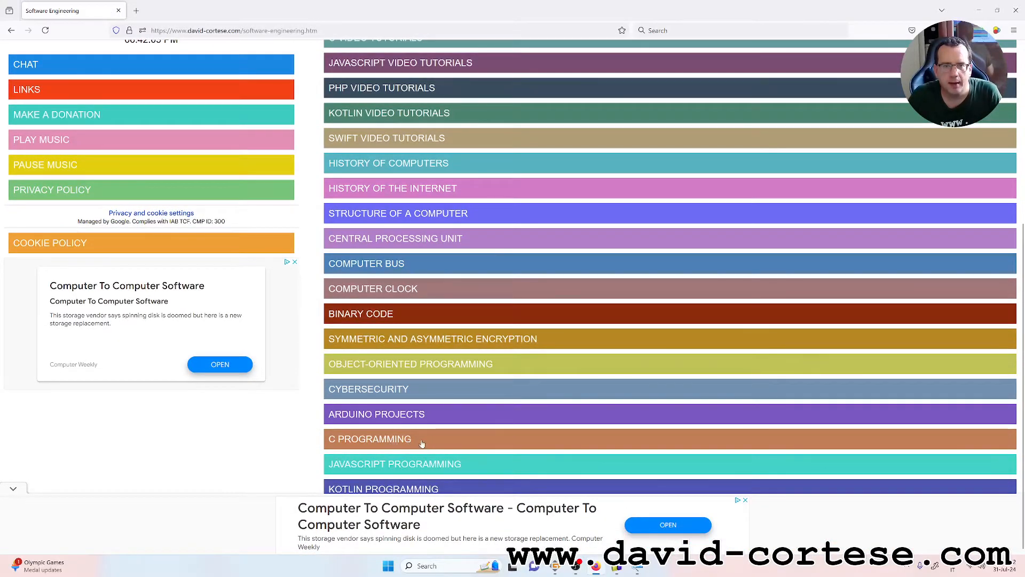
pyautogui.click(369, 439)
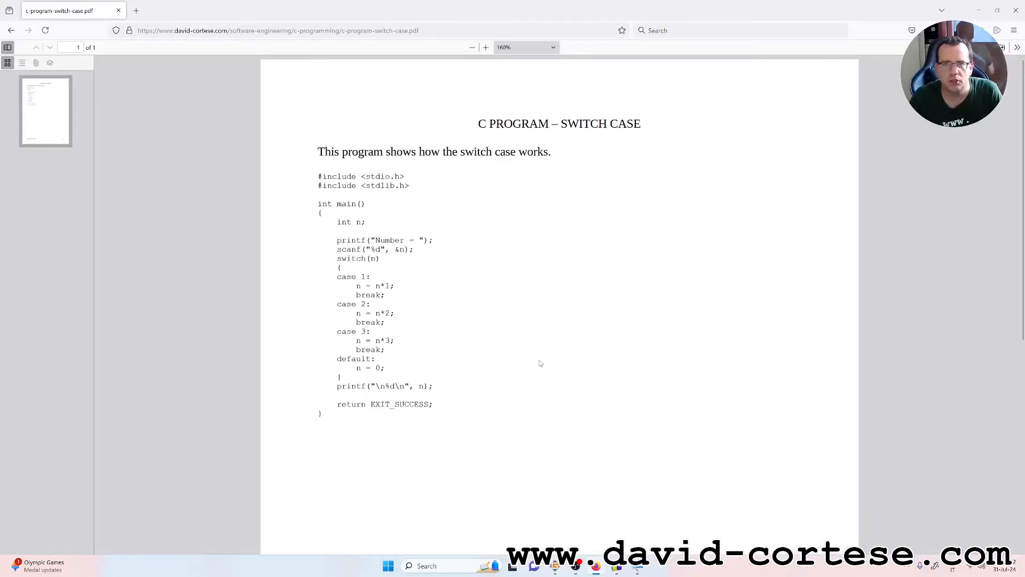
# Zoom in twice on the switch-case PDF to enlarge the example code
pyautogui.click(486, 47)
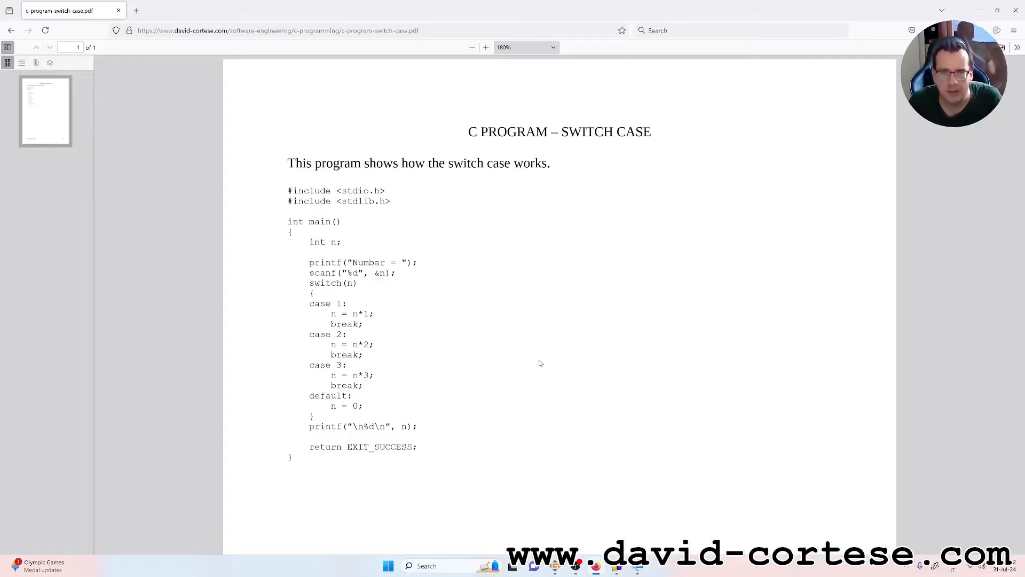
pyautogui.click(486, 47)
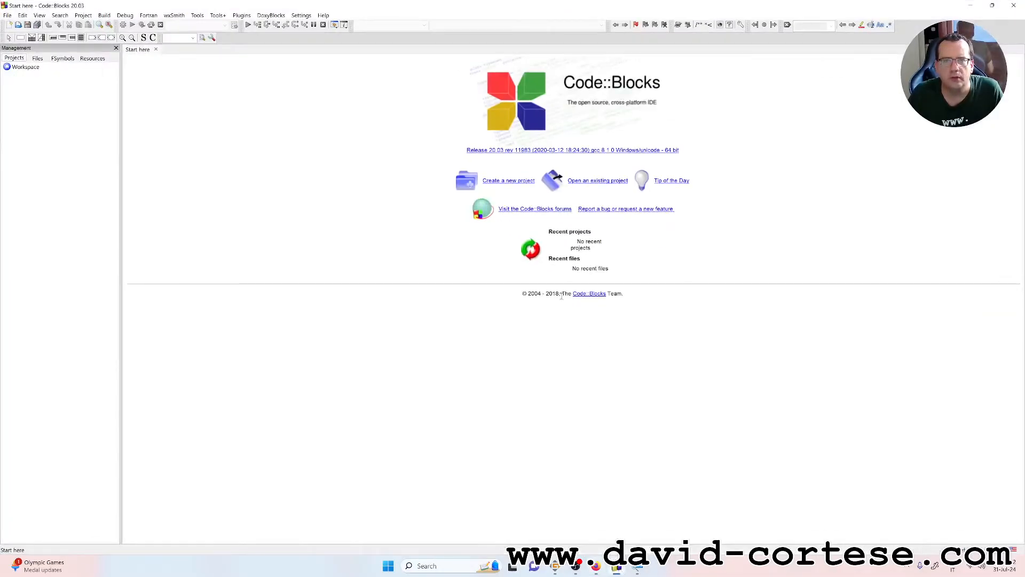
pyautogui.moveTo(637, 500)
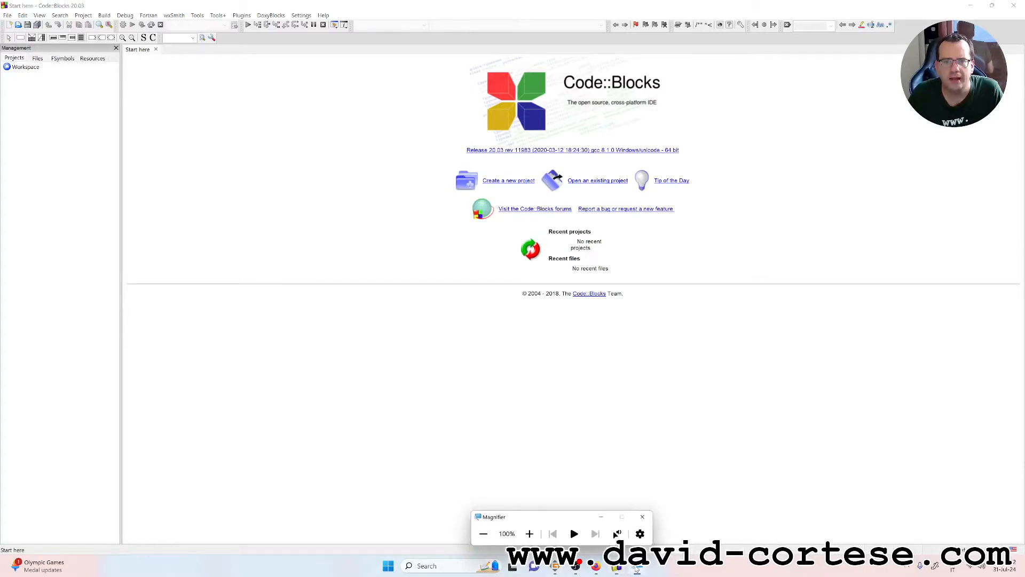
# Choose 'Create a new project' on the Code::Blocks Start here page
pyautogui.click(530, 534)
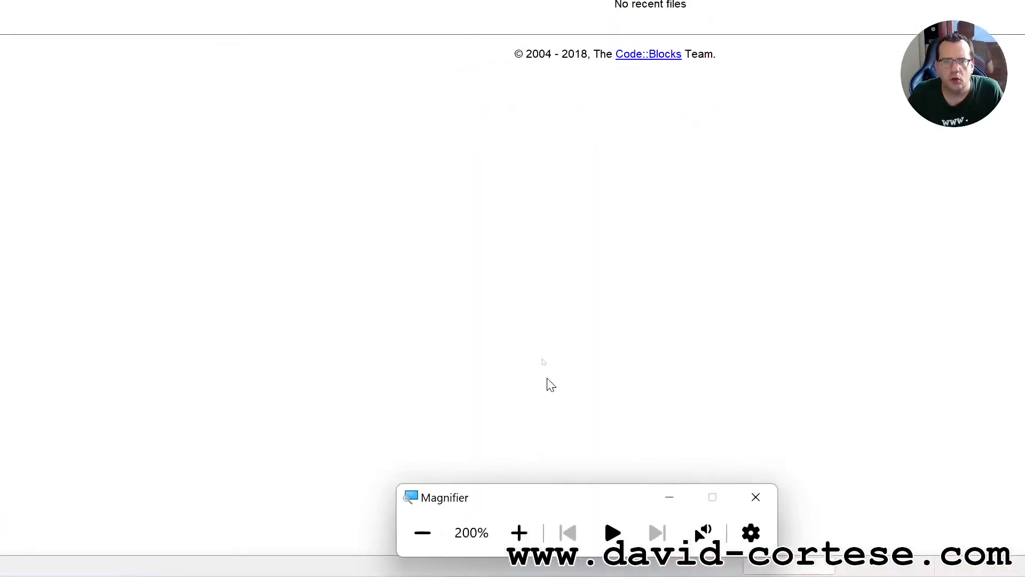
pyautogui.scroll(3)
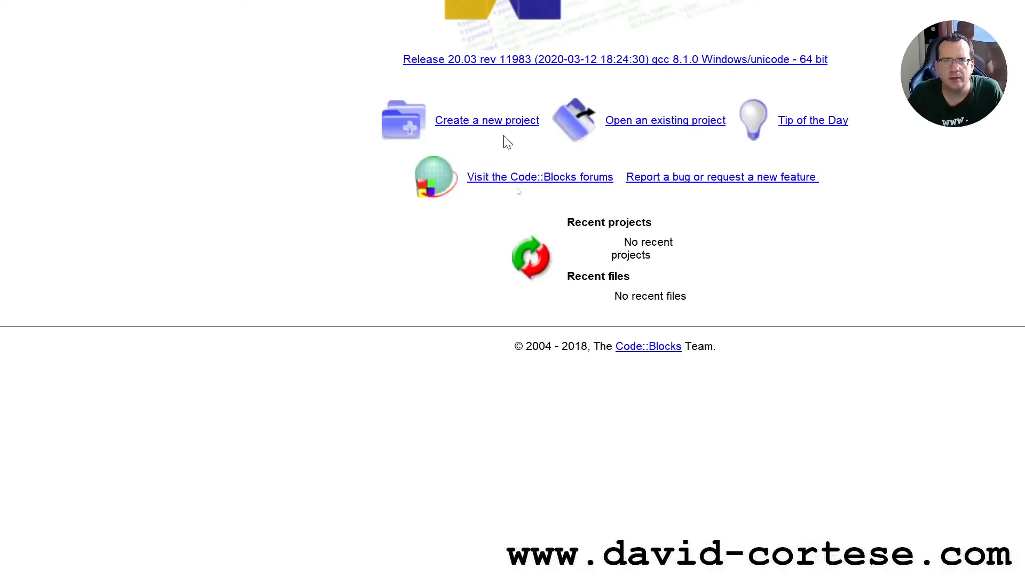
pyautogui.click(487, 119)
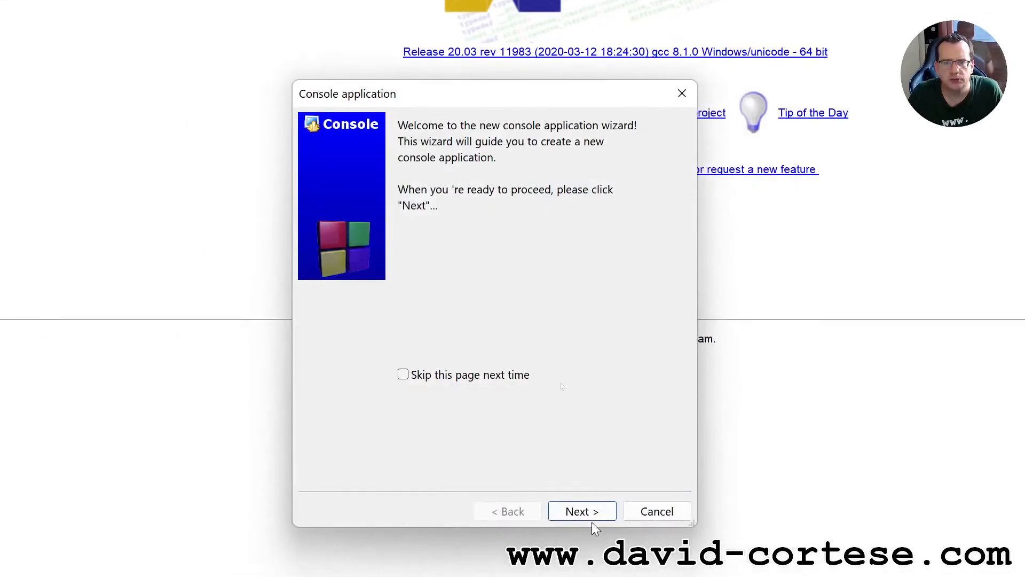
# Choose C in the console application wizard and title the project 'switch-case'
pyautogui.click(581, 510)
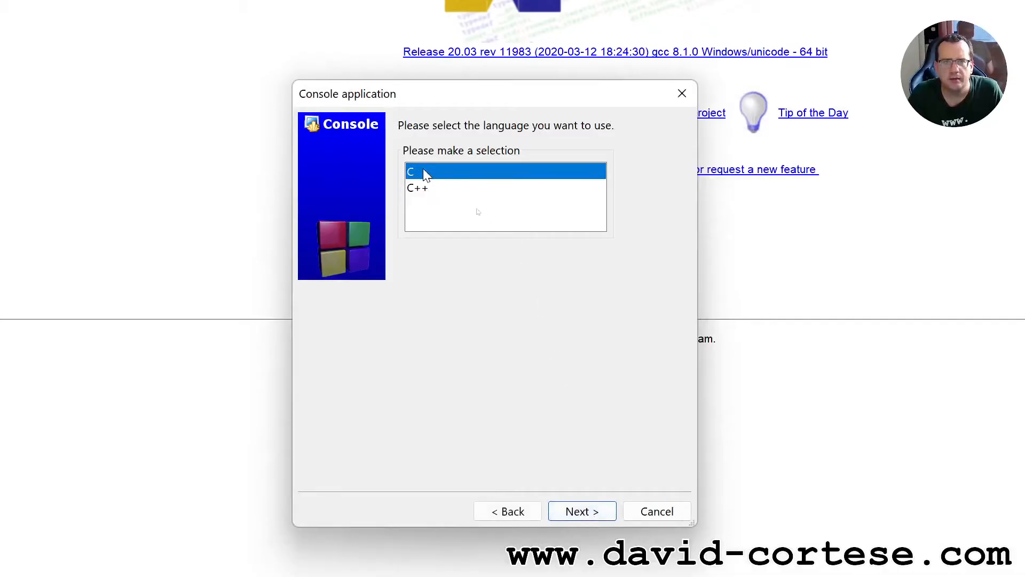
pyautogui.click(581, 510)
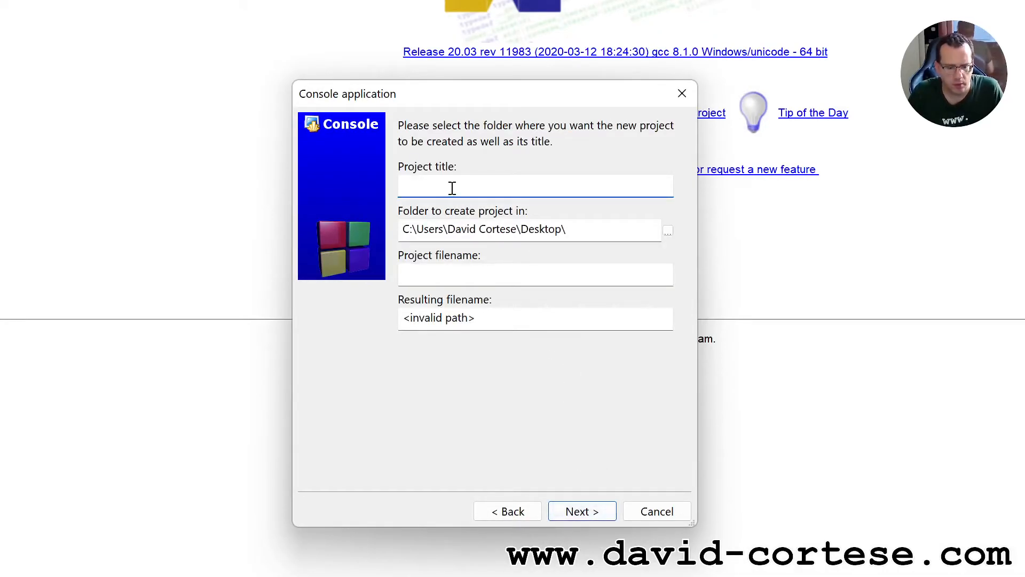
pyautogui.write('switch')
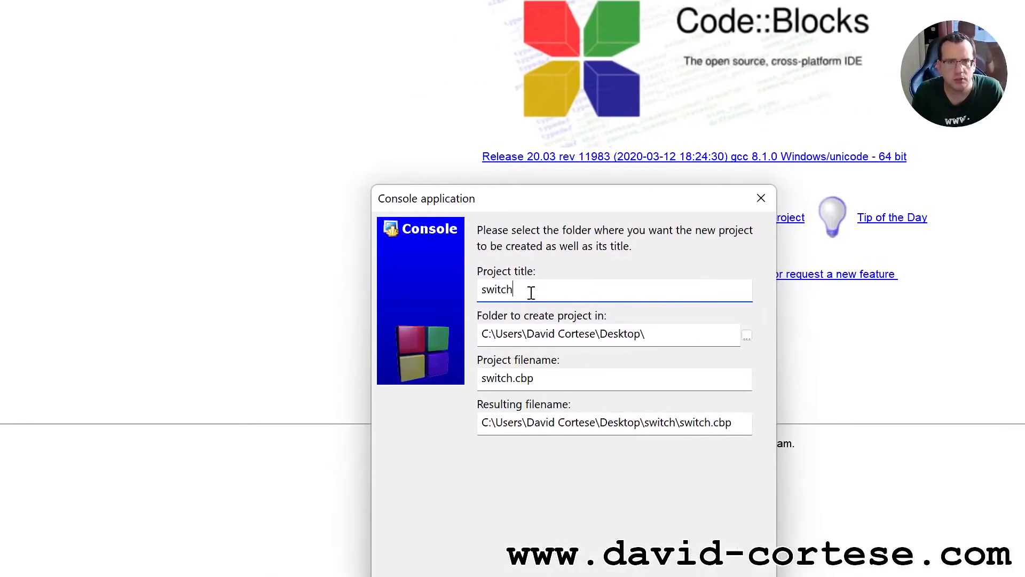
pyautogui.write('-case')
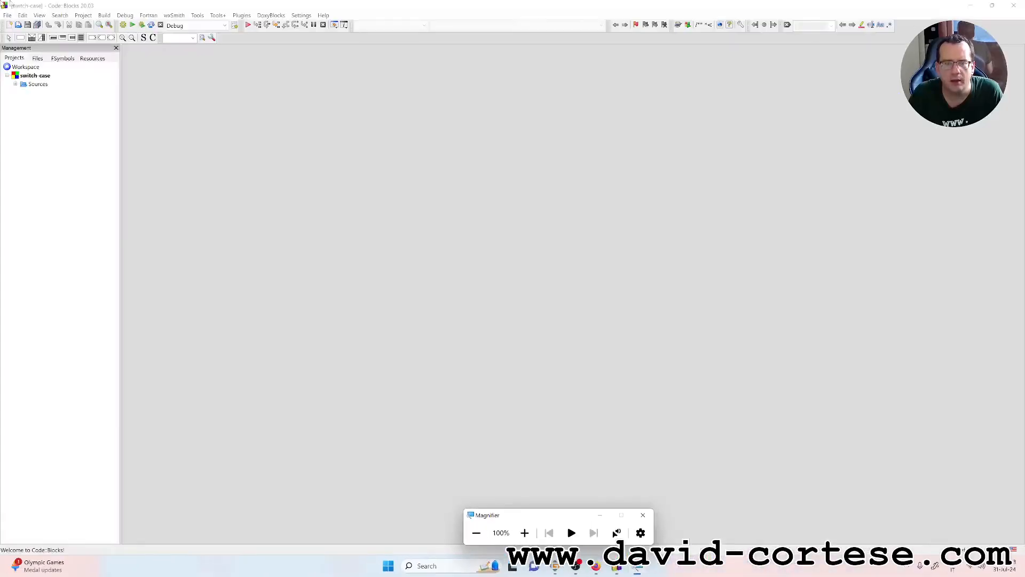
# Expand the switch-case project's Sources folder and open main.c in the editor
pyautogui.click(37, 84)
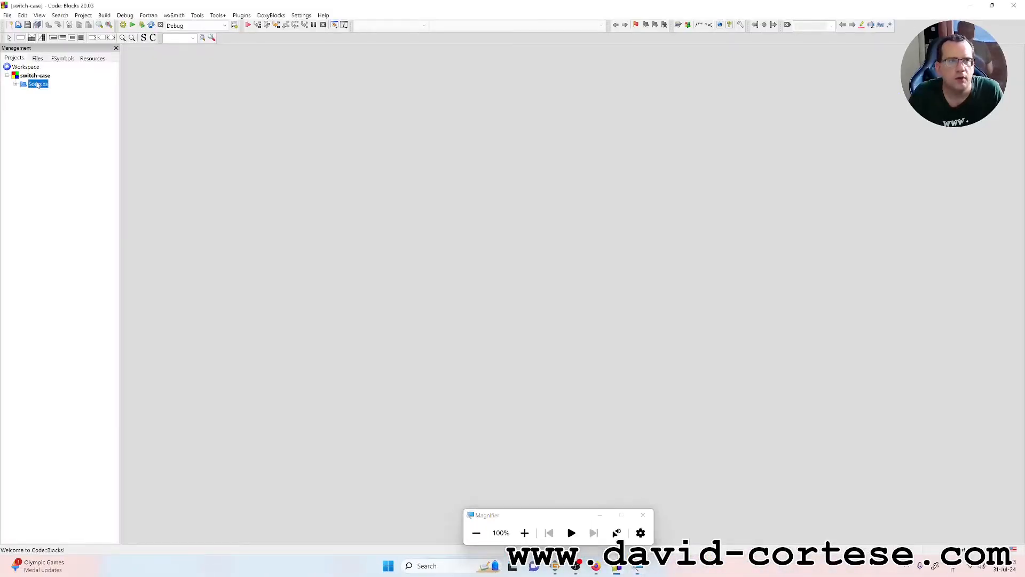
pyautogui.click(15, 84)
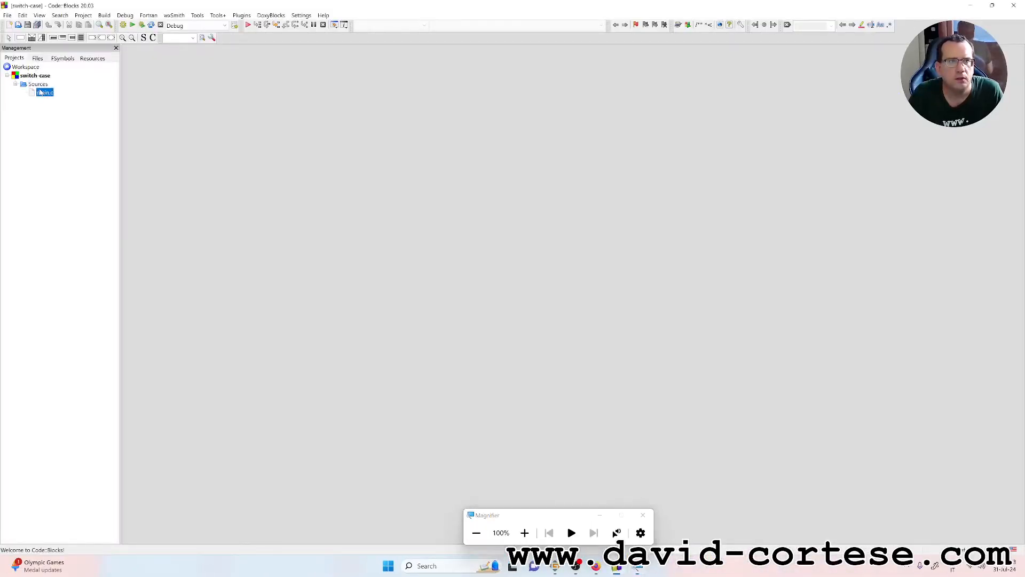
pyautogui.doubleClick(43, 91)
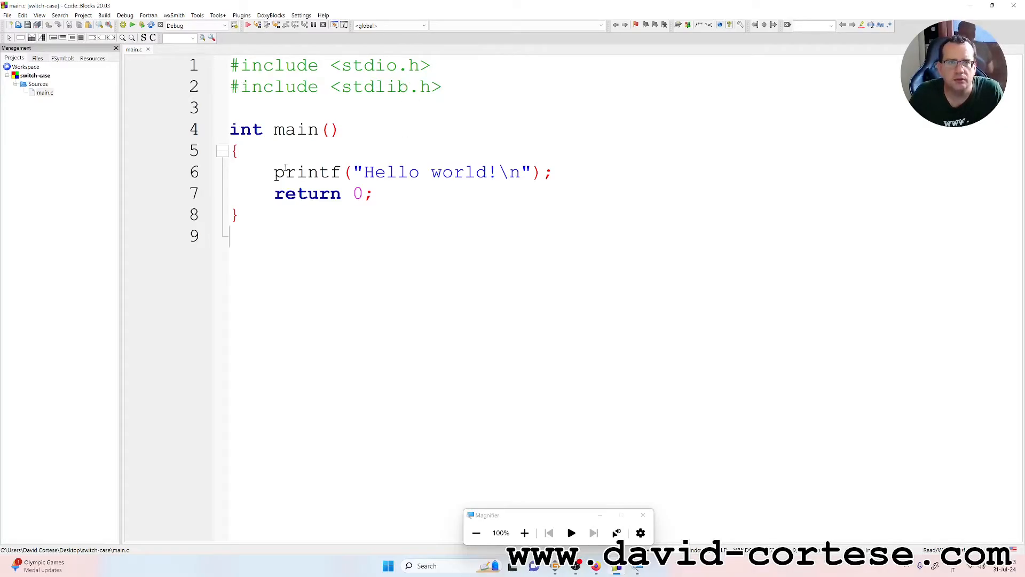
pyautogui.moveTo(599, 489)
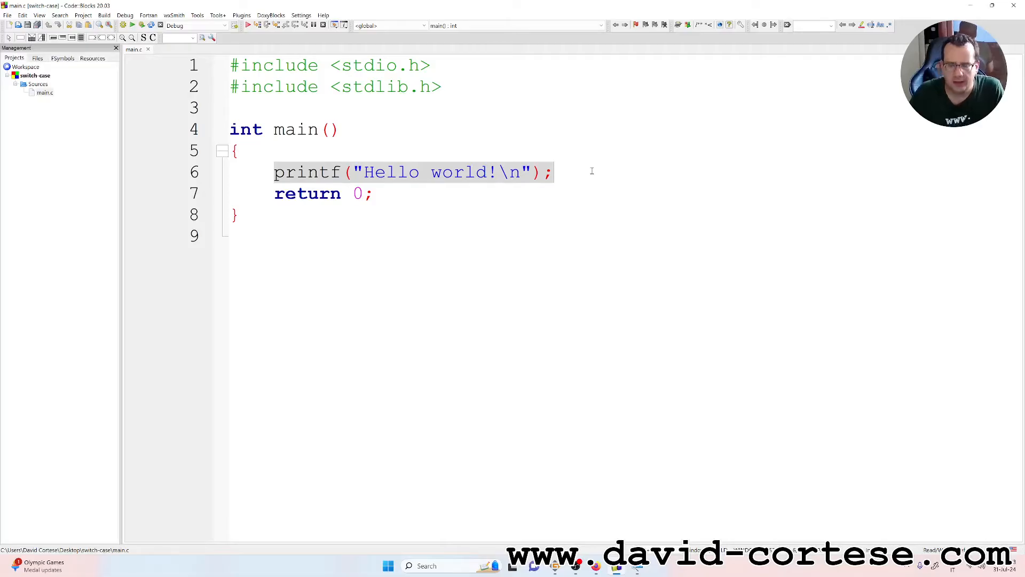
# Delete the Hello world printf line and change return 0 to return EXIT_SUCCESS
pyautogui.press('Delete')
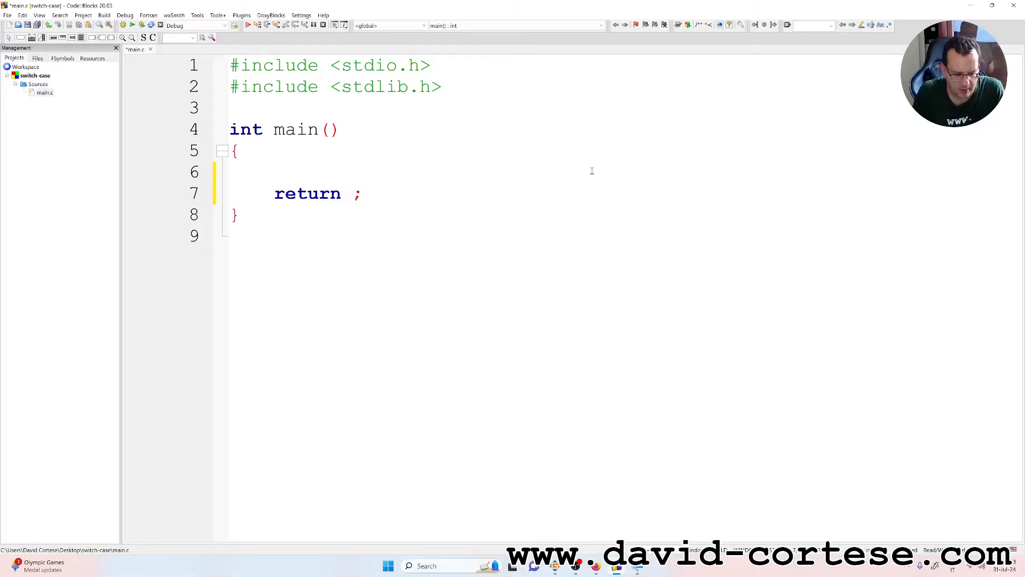
pyautogui.write('EXIT')
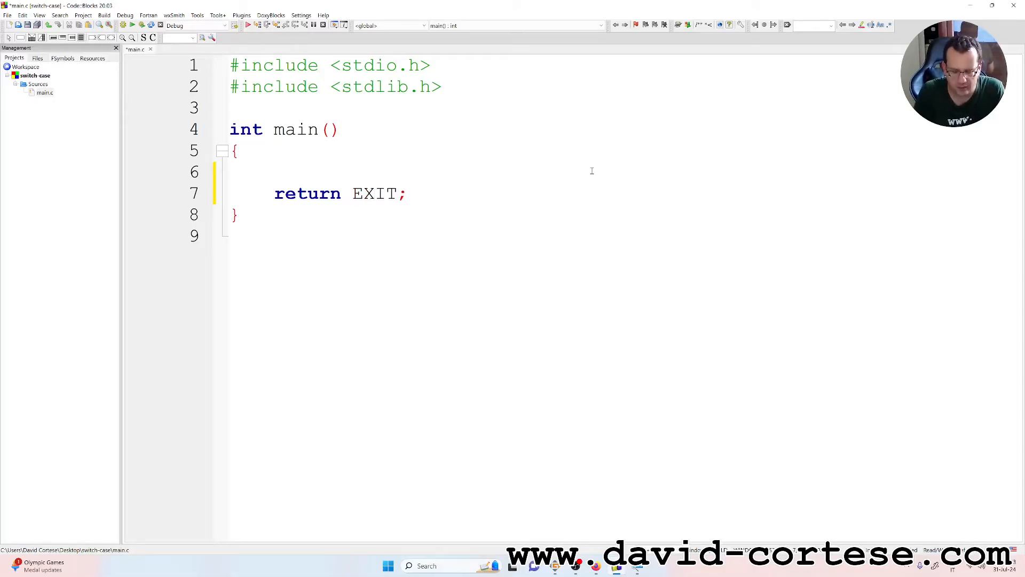
pyautogui.write('_SUCCESS')
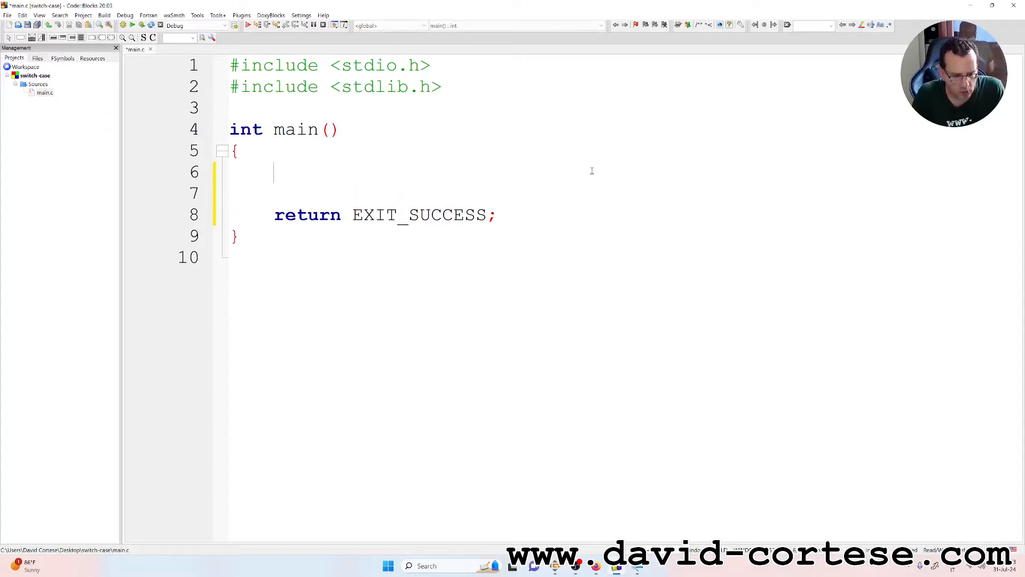
# Declare int n; and print the prompt with printf("Number = ");
pyautogui.write('in')
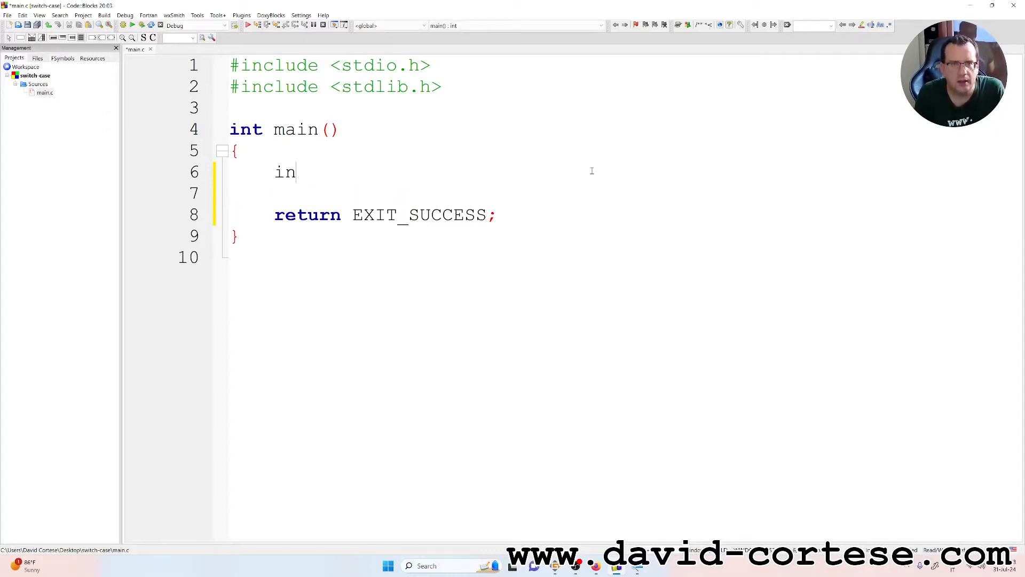
pyautogui.write('t')
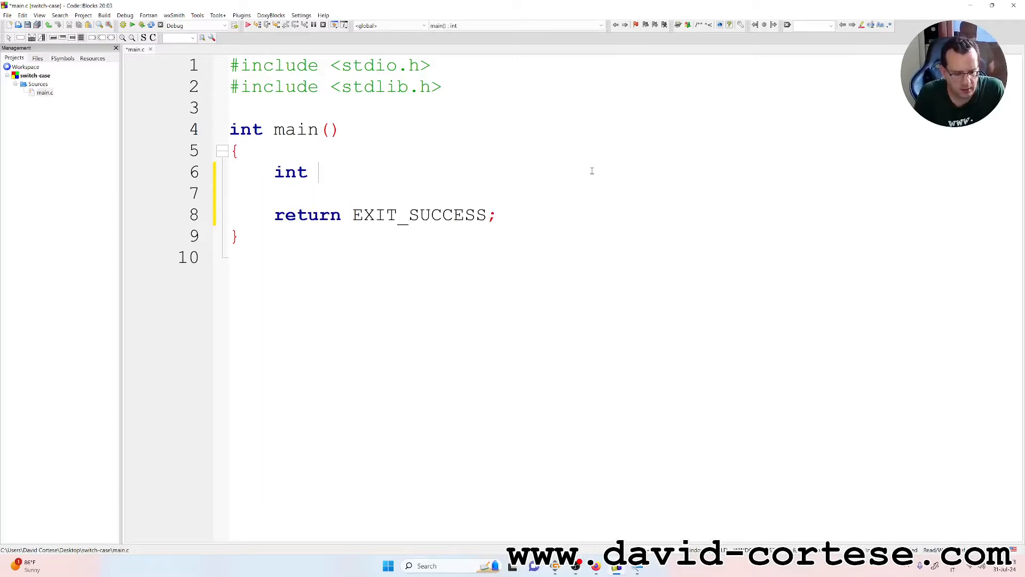
pyautogui.write('n;')
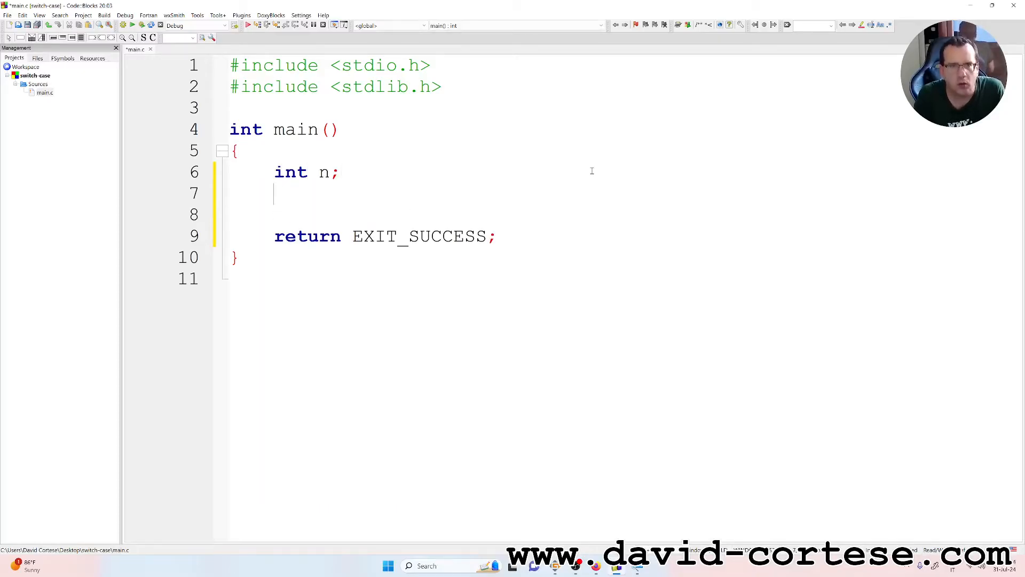
pyautogui.write('printf(')
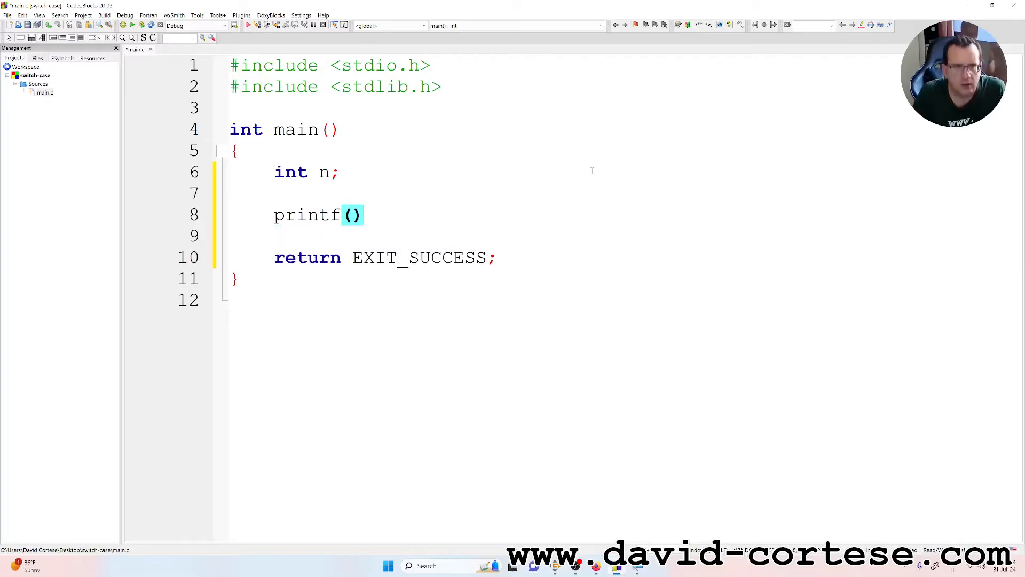
pyautogui.write('""')
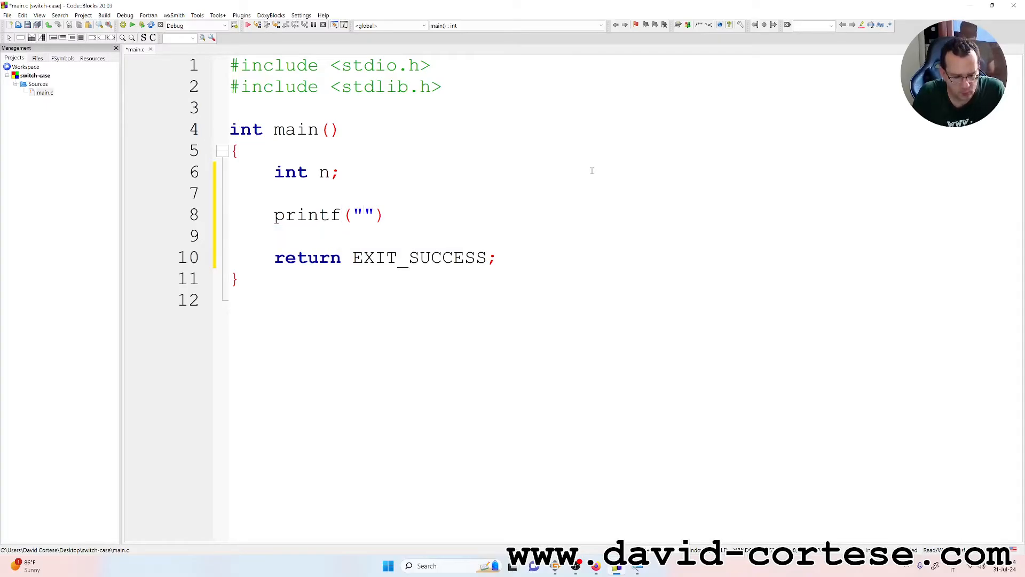
pyautogui.write('Number')
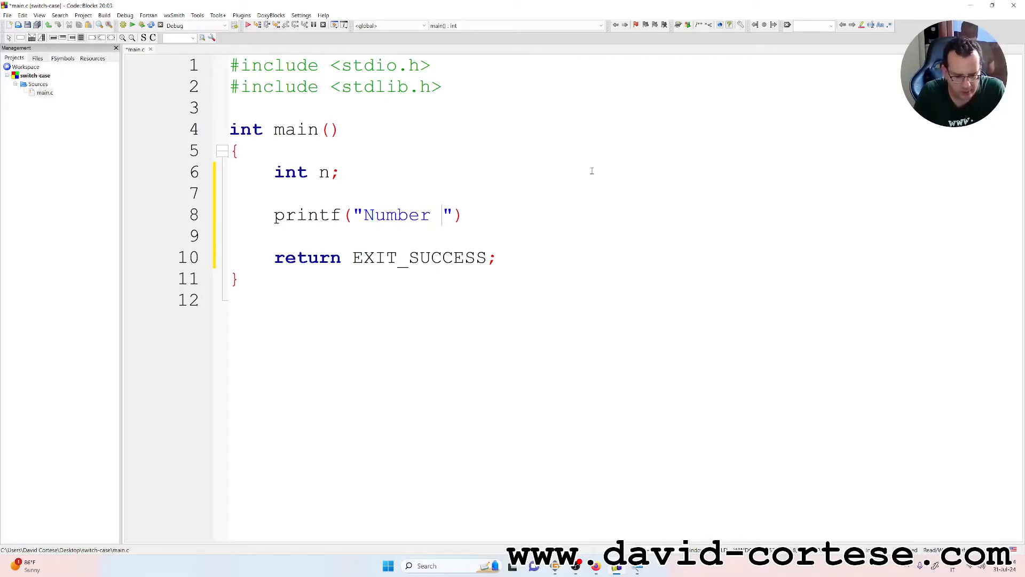
pyautogui.write('=')
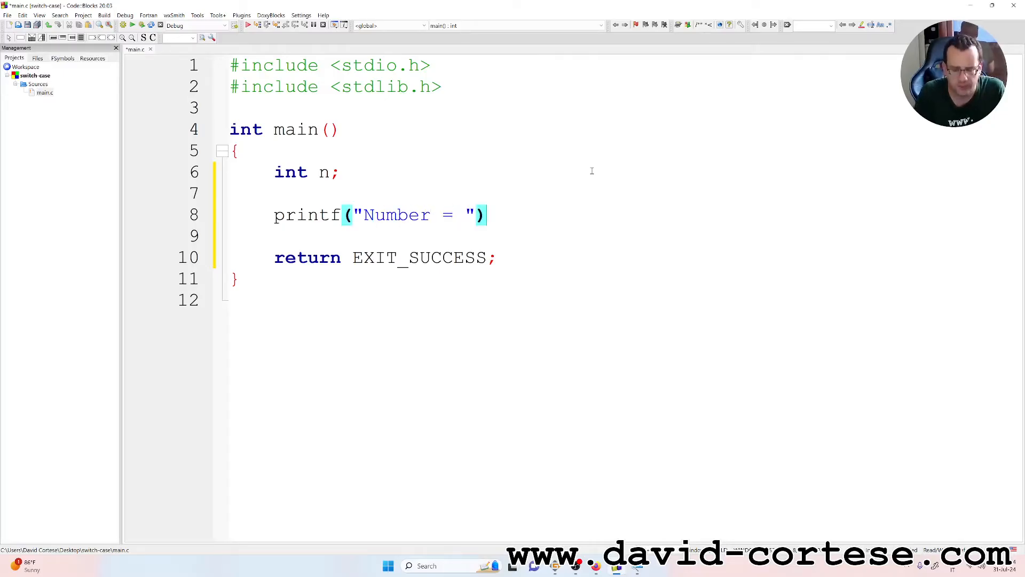
pyautogui.write(';')
pyautogui.write('scanf(')
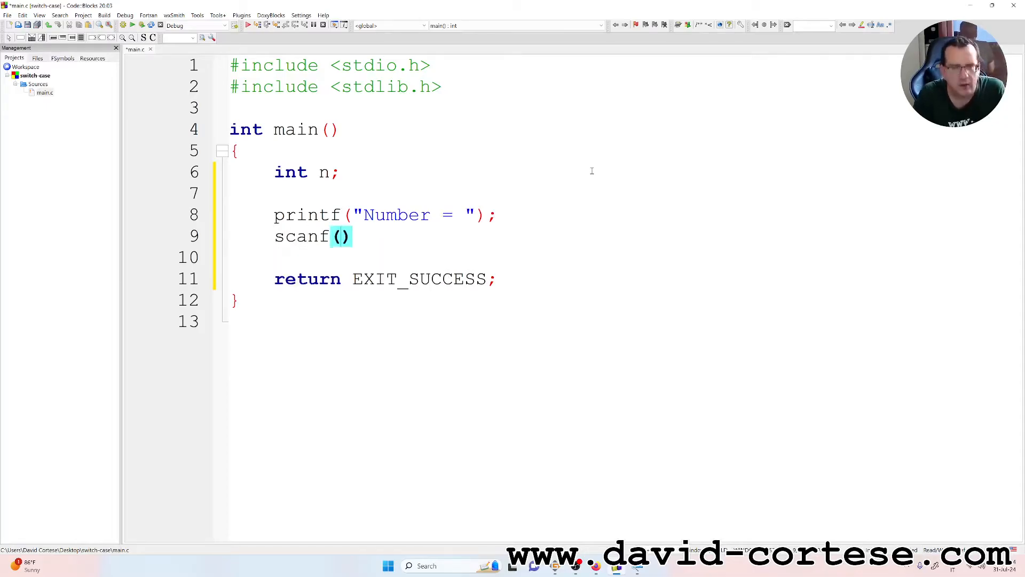
# Read the number with scanf("%d", &n); below the prompt
pyautogui.write('""')
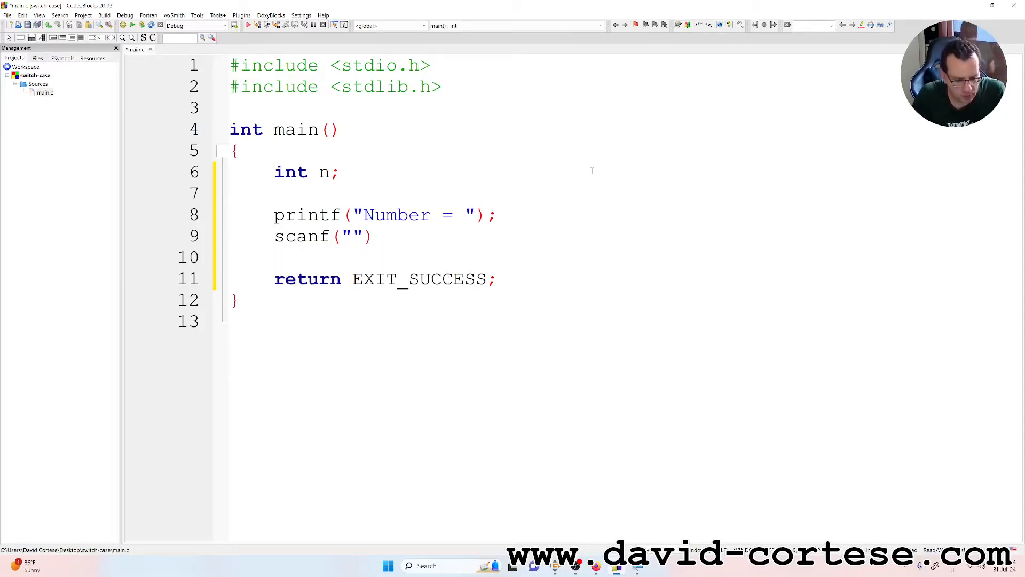
pyautogui.write('5d')
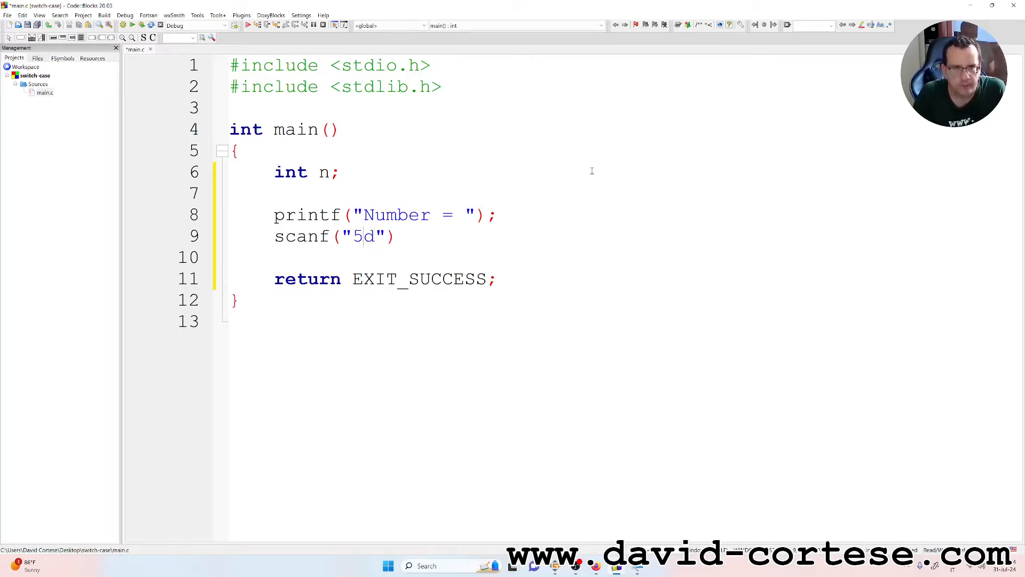
pyautogui.write('%d')
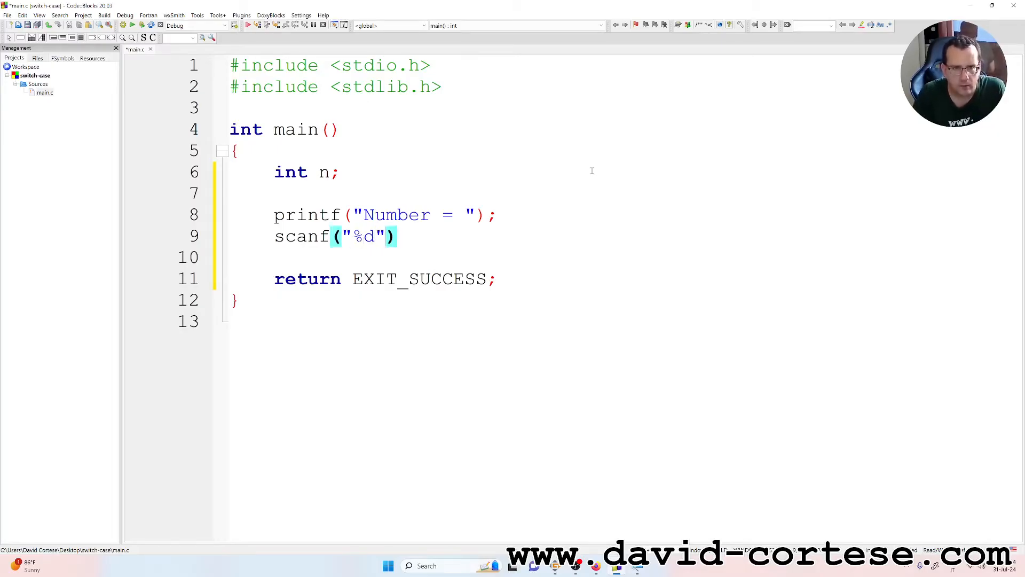
pyautogui.write(',')
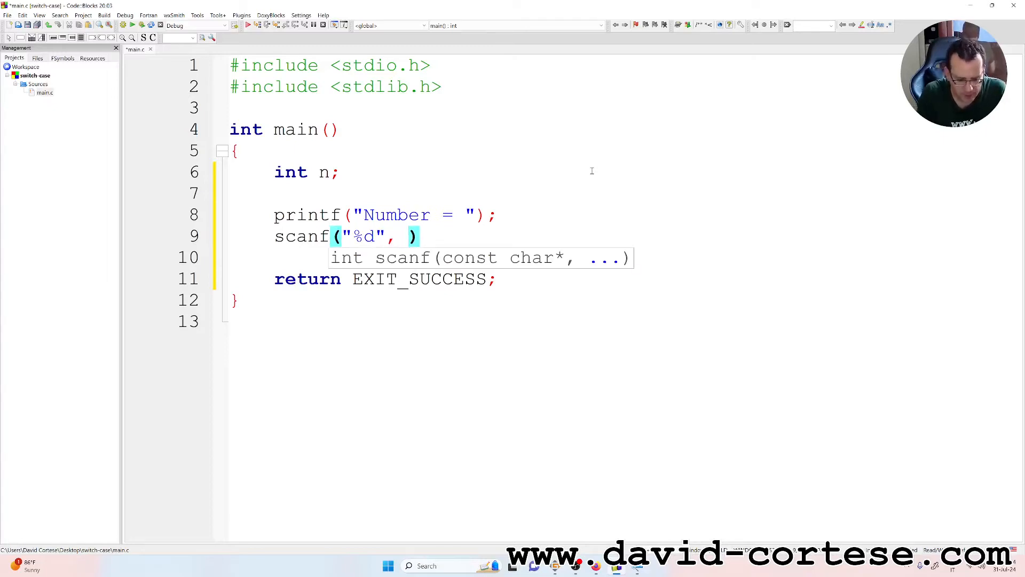
pyautogui.write('&n')
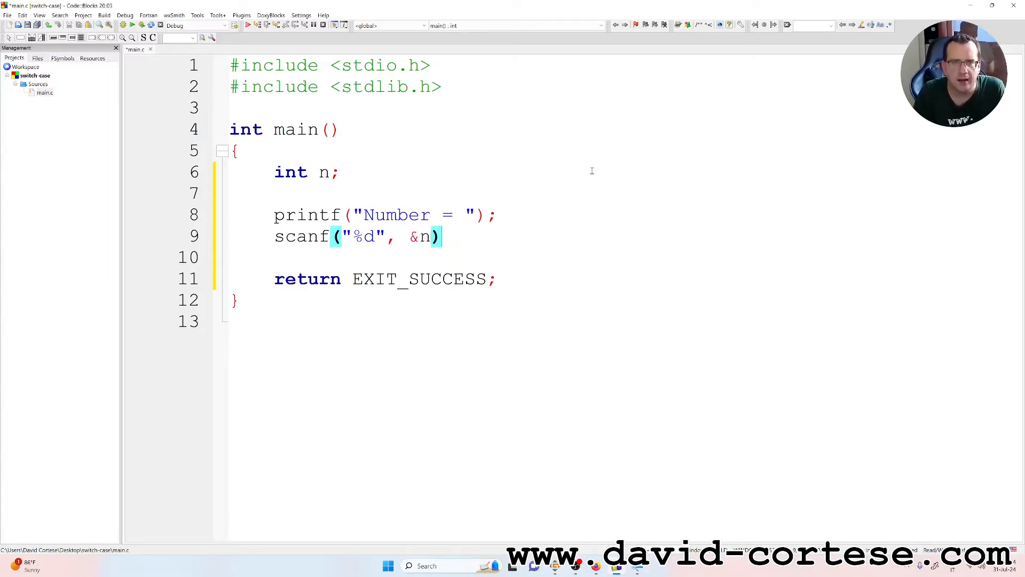
pyautogui.write(';')
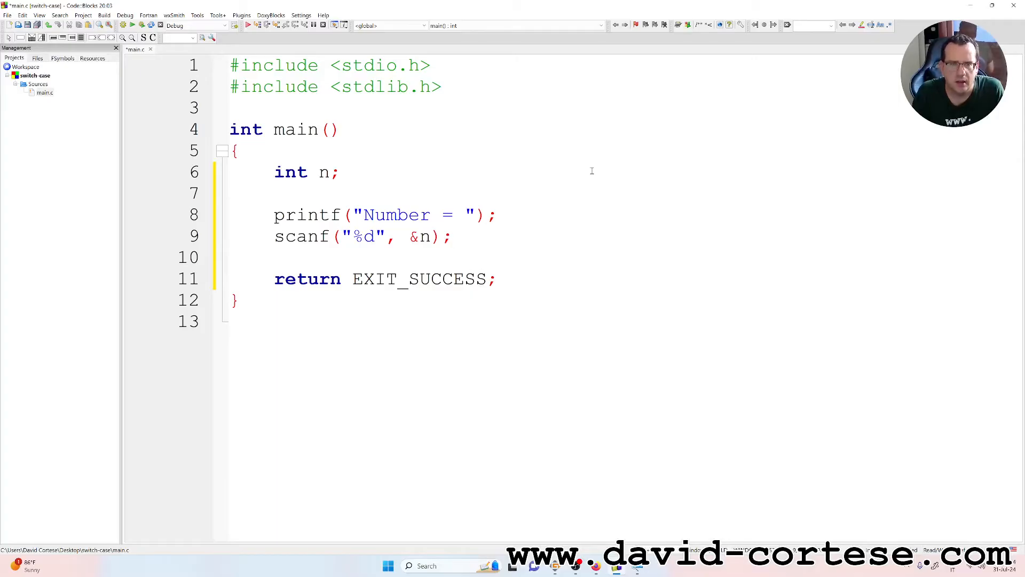
pyautogui.click(451, 236)
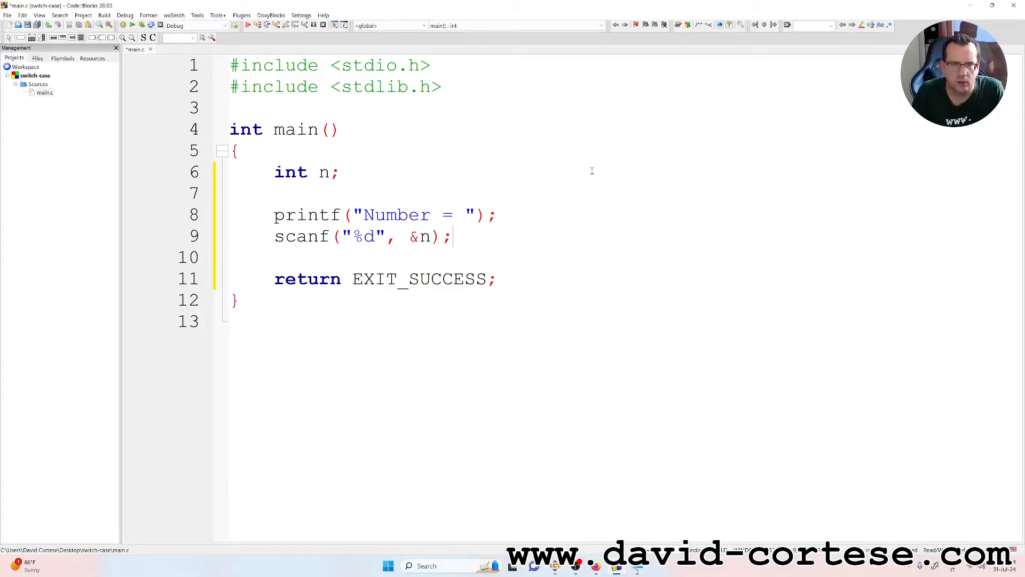
# Add a new line after scanf and type switch
pyautogui.press('Enter')
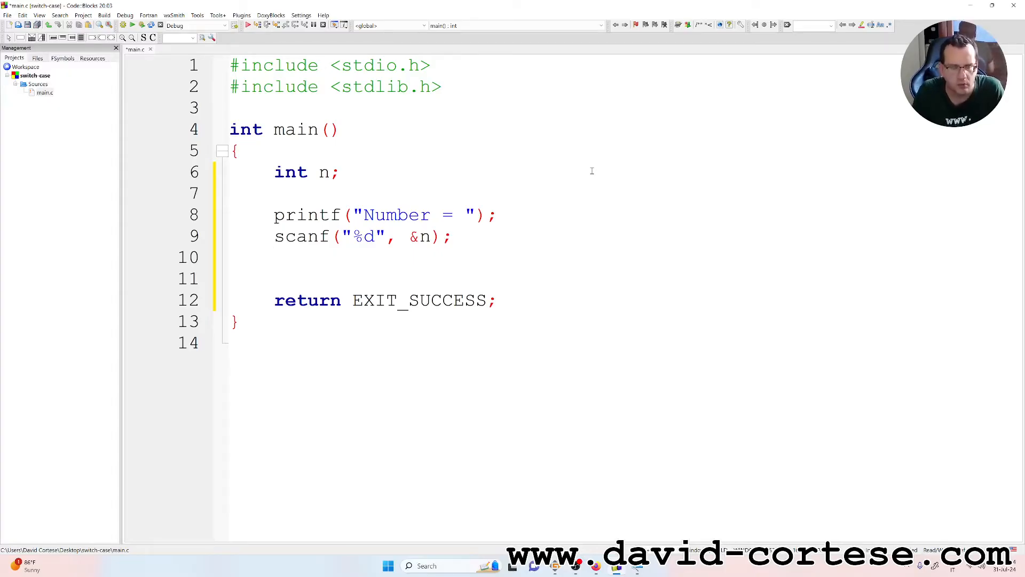
pyautogui.write('switch(')
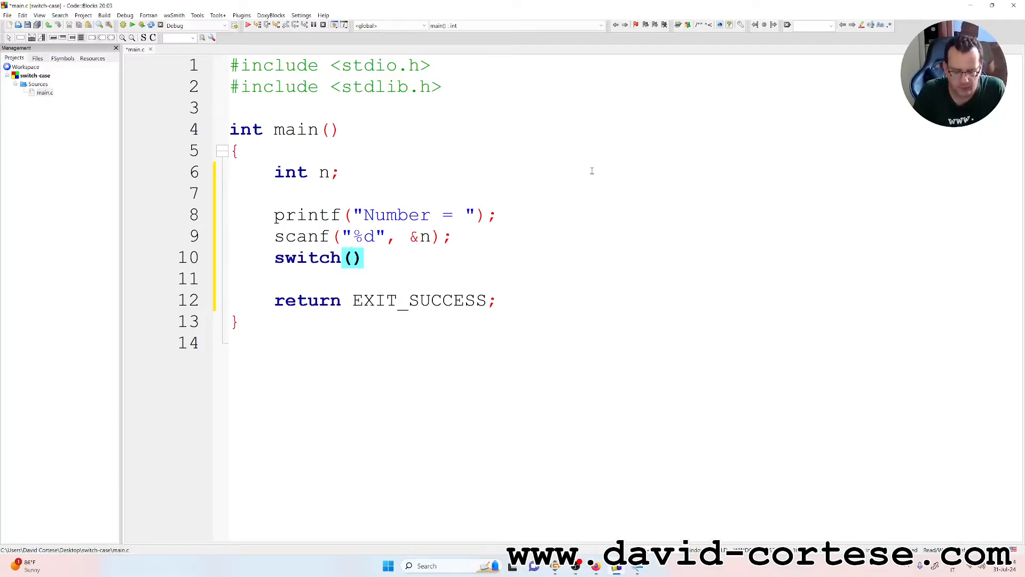
# Write switch(n) with braces containing case 1: n = n*1; and break;
pyautogui.write('n')
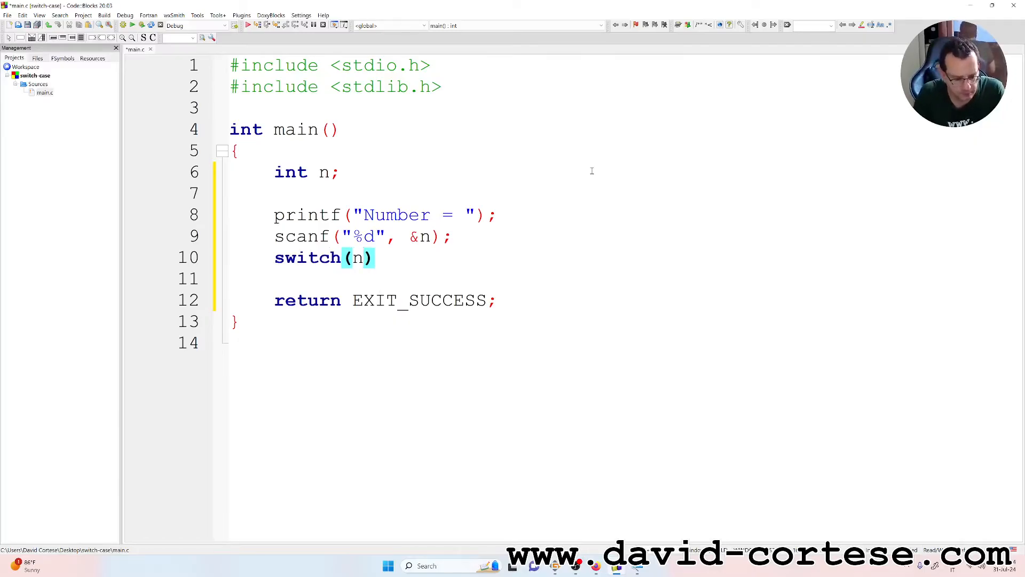
pyautogui.write('{')
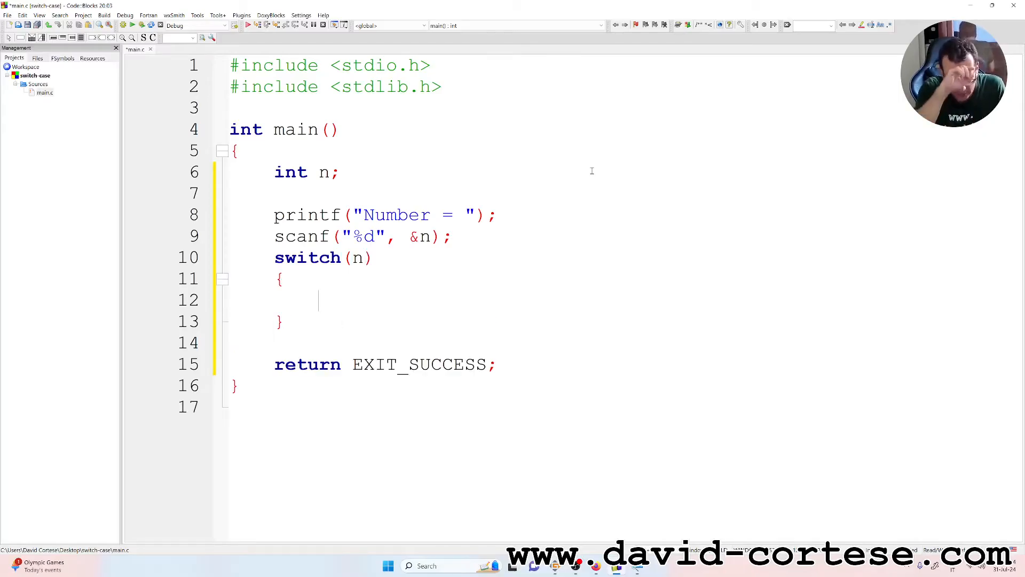
pyautogui.write('case')
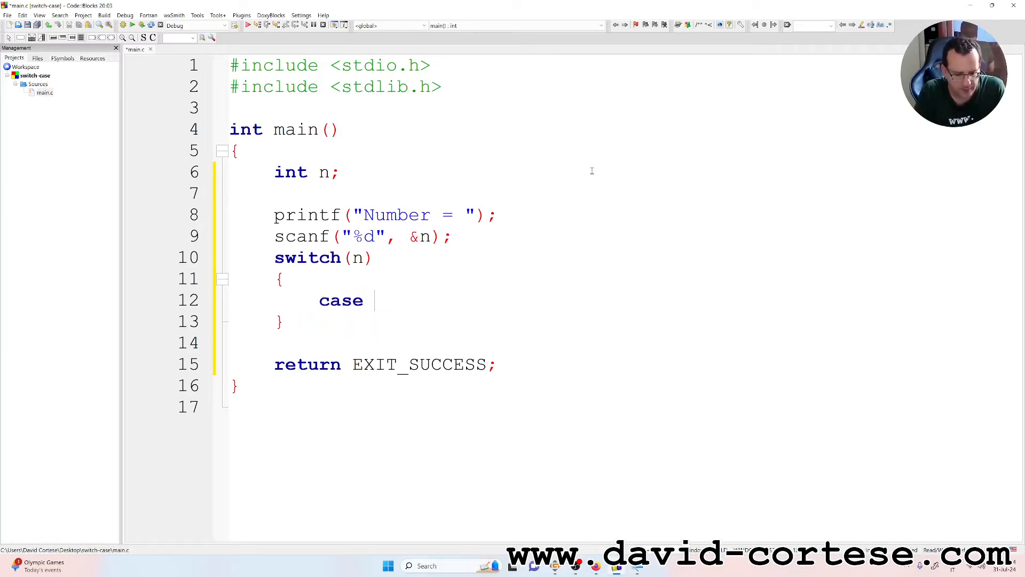
pyautogui.write('1;')
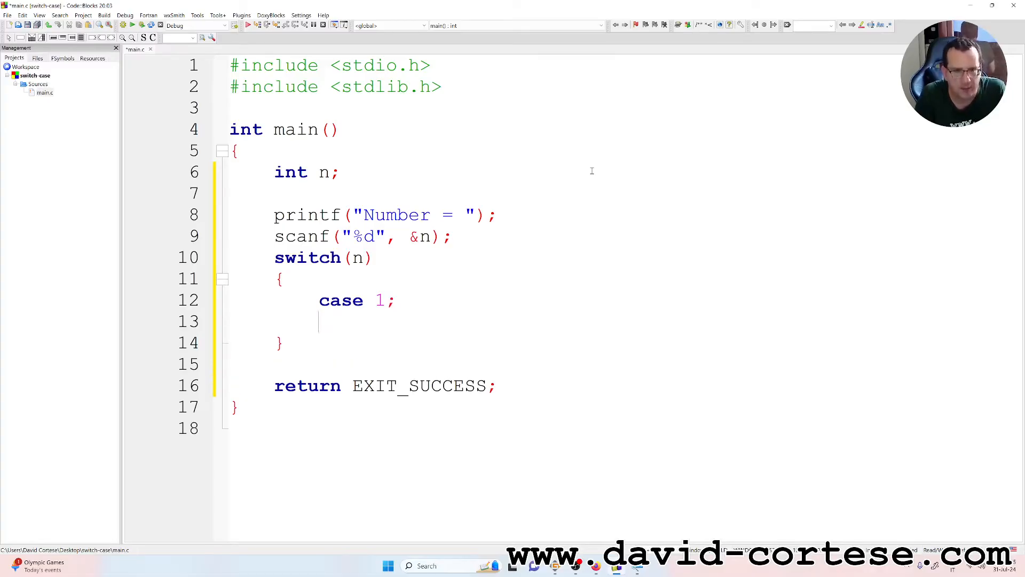
pyautogui.write('n')
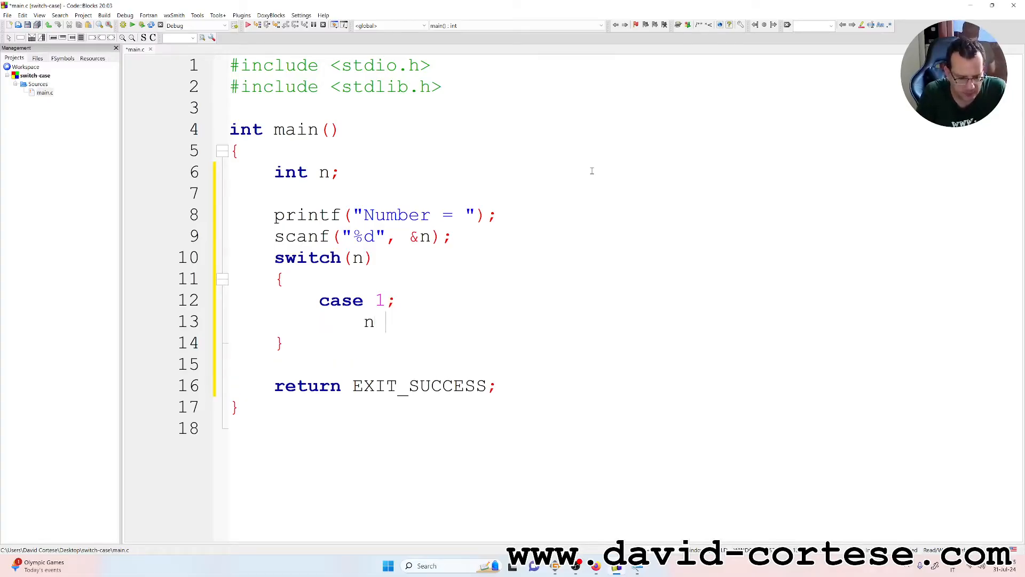
pyautogui.write('0')
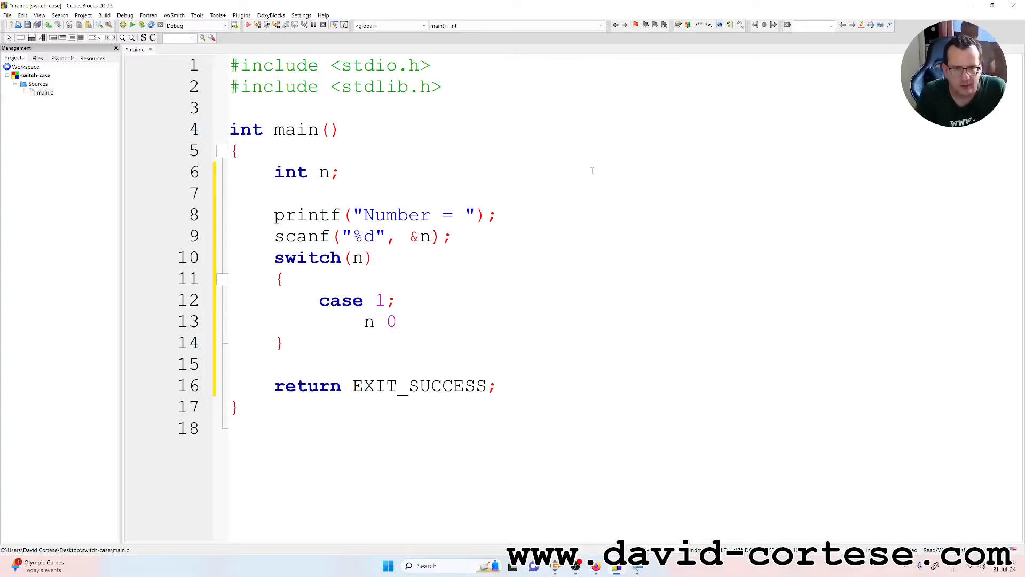
pyautogui.write('=')
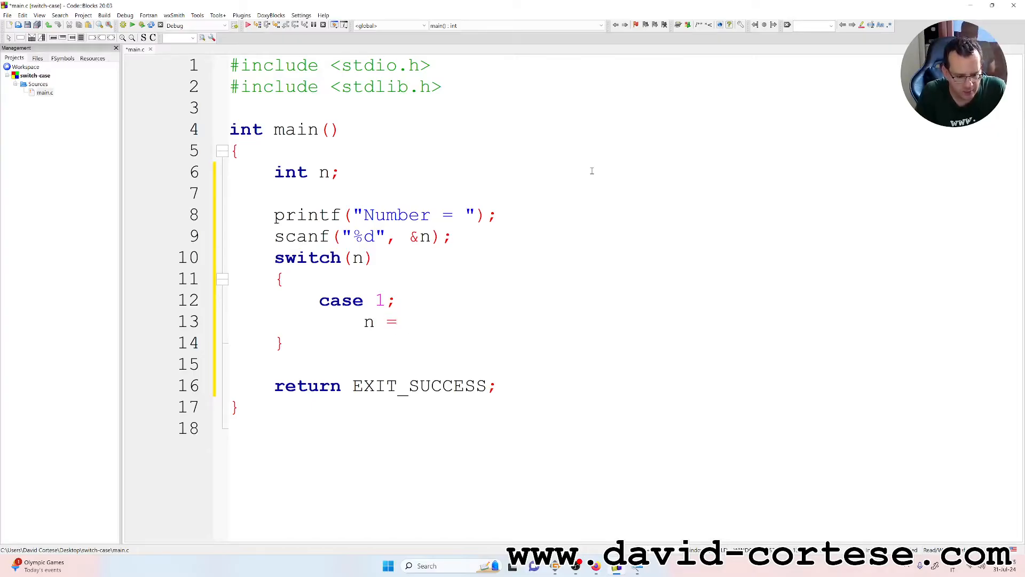
pyautogui.write('n*')
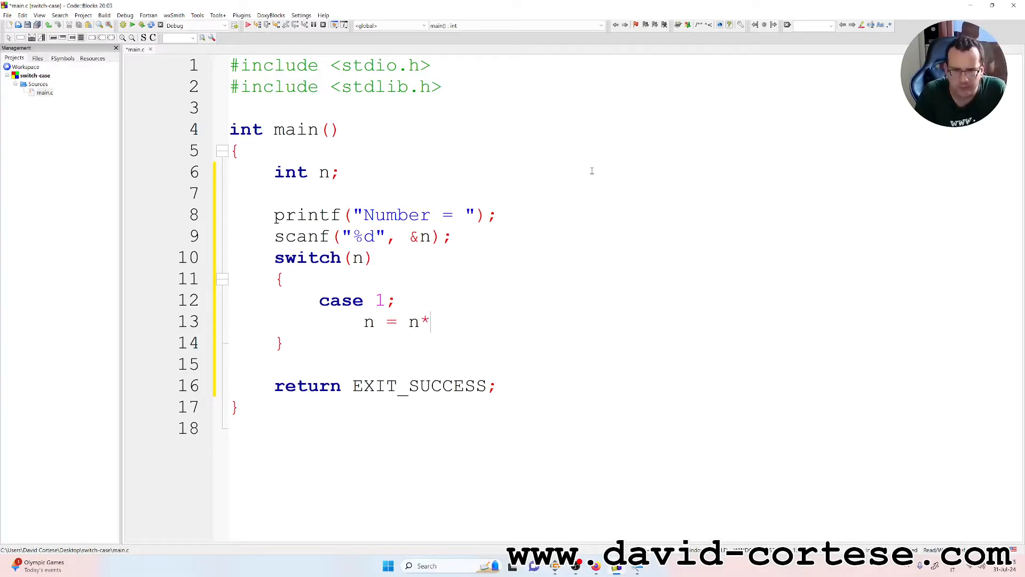
pyautogui.write('1;')
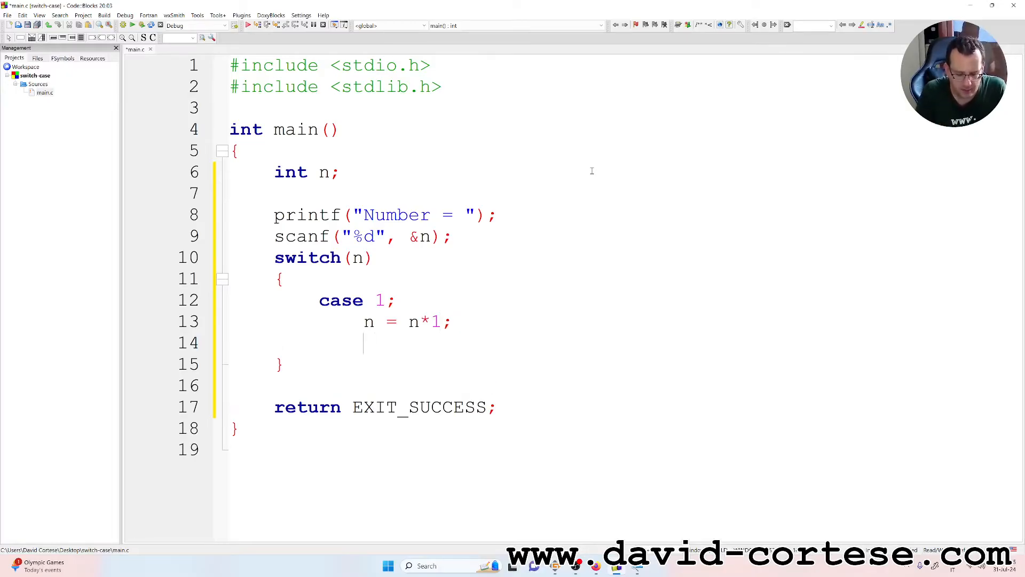
pyautogui.write('berak;')
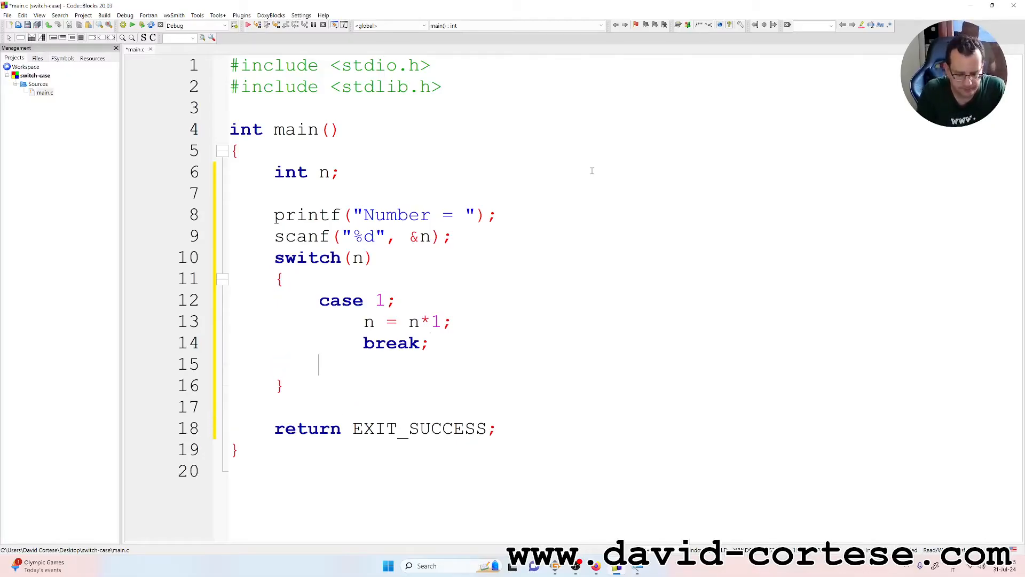
# Add case 2 setting n = n*2 with break;, then start a third case label
pyautogui.write('case')
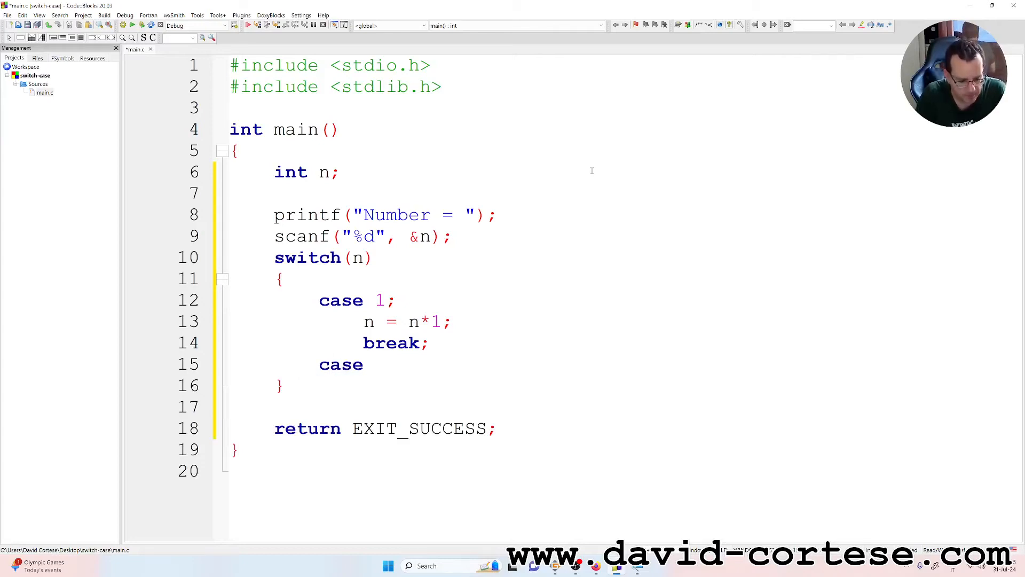
pyautogui.write('2:')
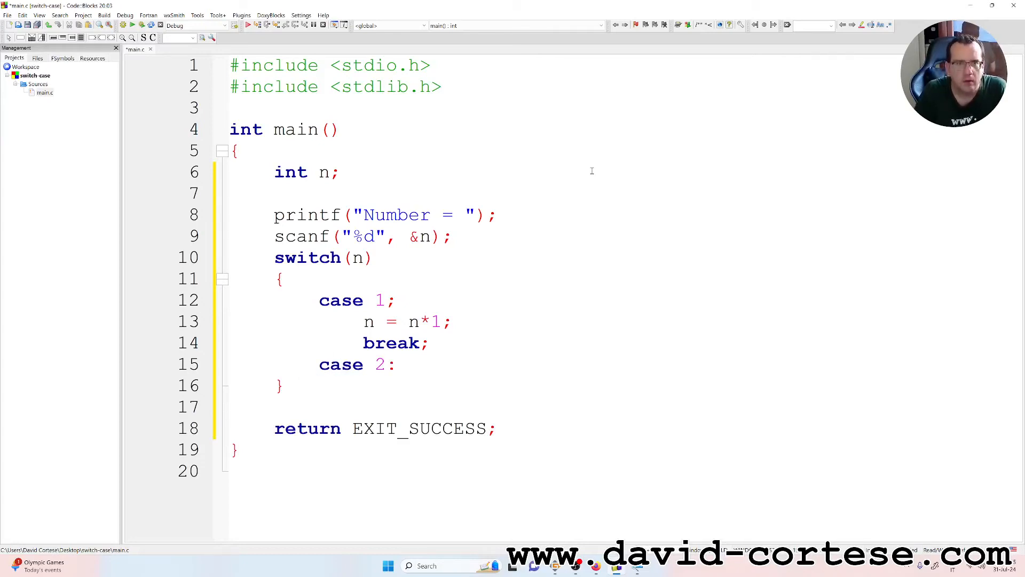
pyautogui.click(395, 300)
pyautogui.write(':')
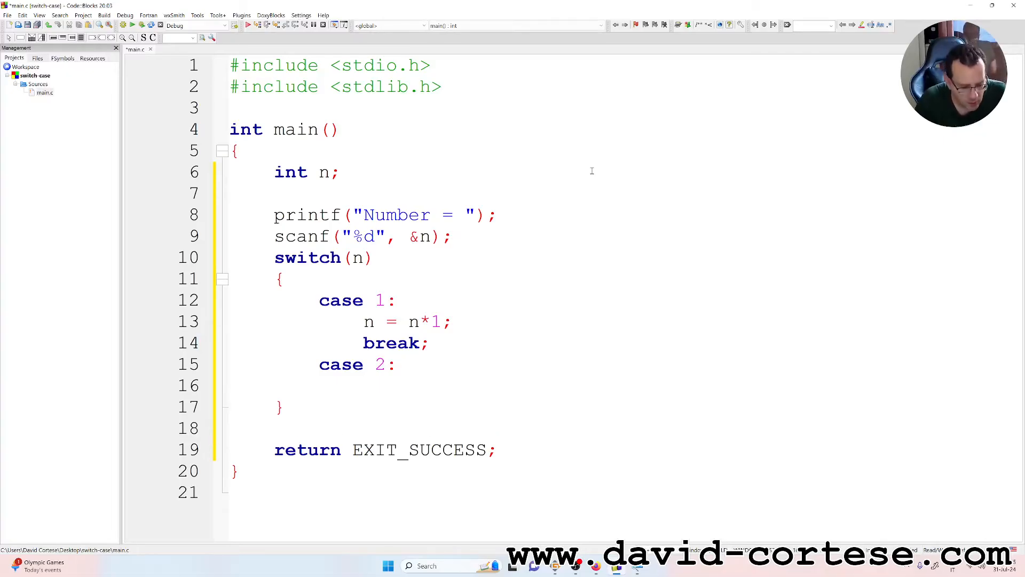
pyautogui.write('n =')
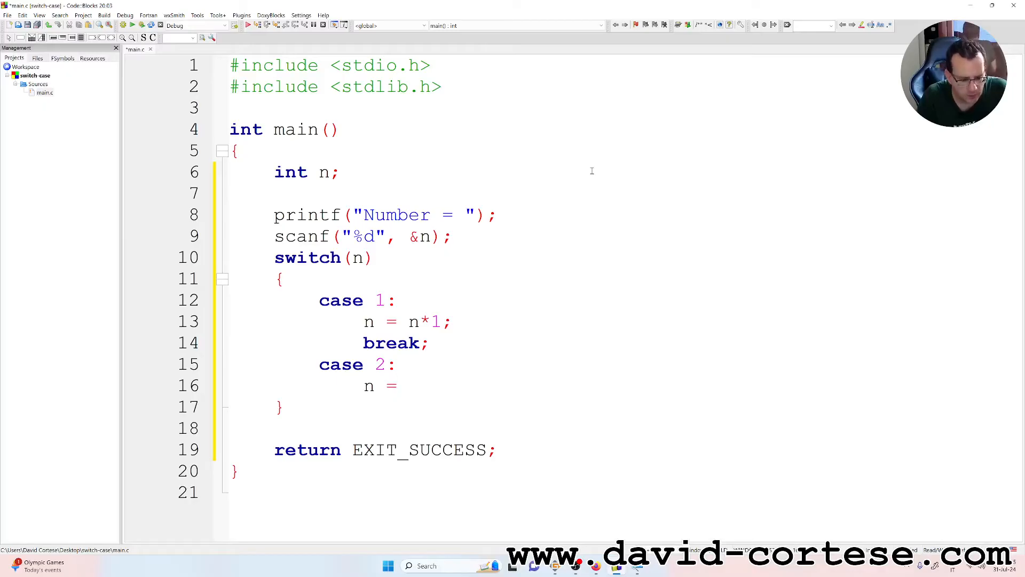
pyautogui.write('n*2')
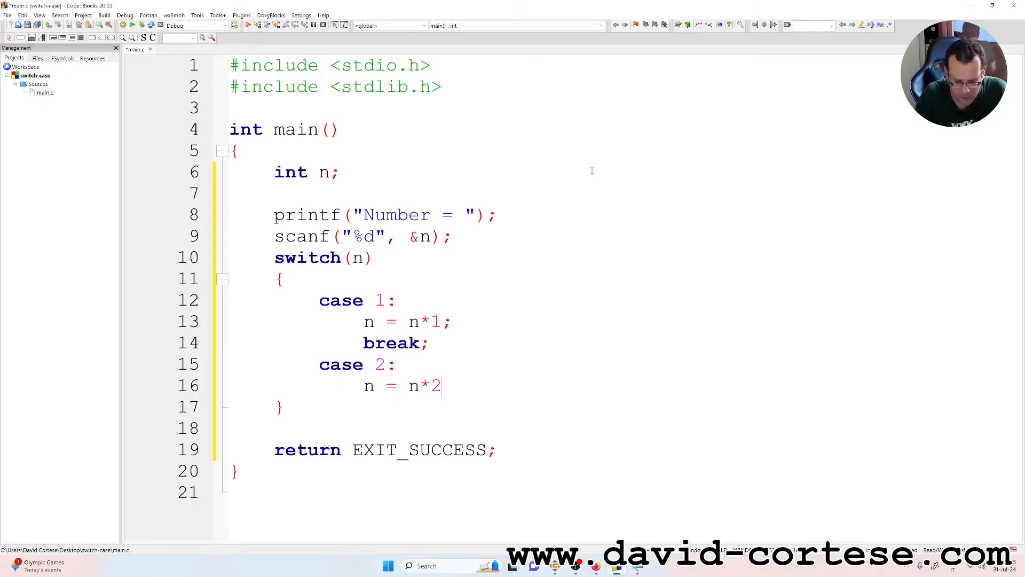
pyautogui.write(';')
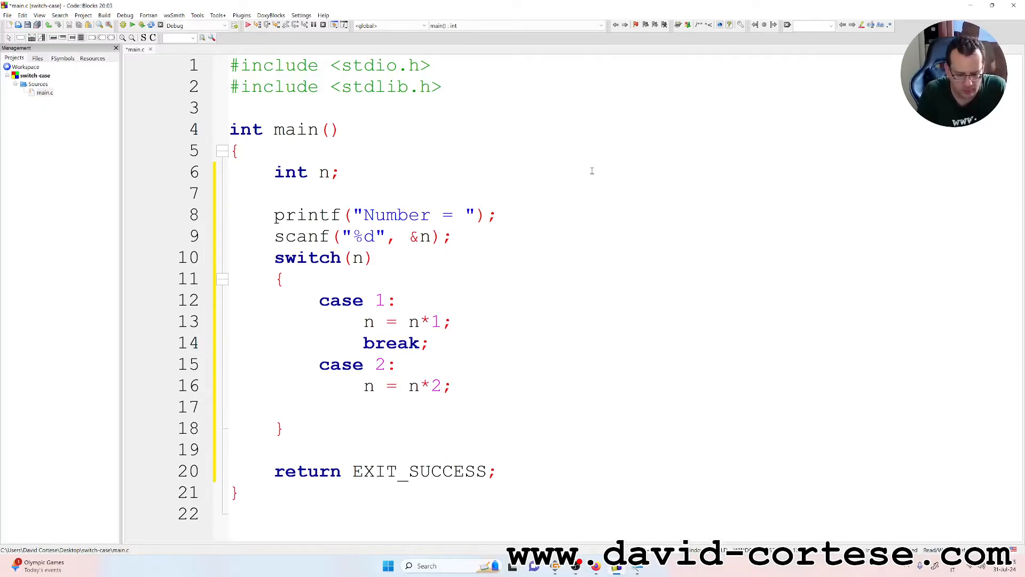
pyautogui.write('brfeak')
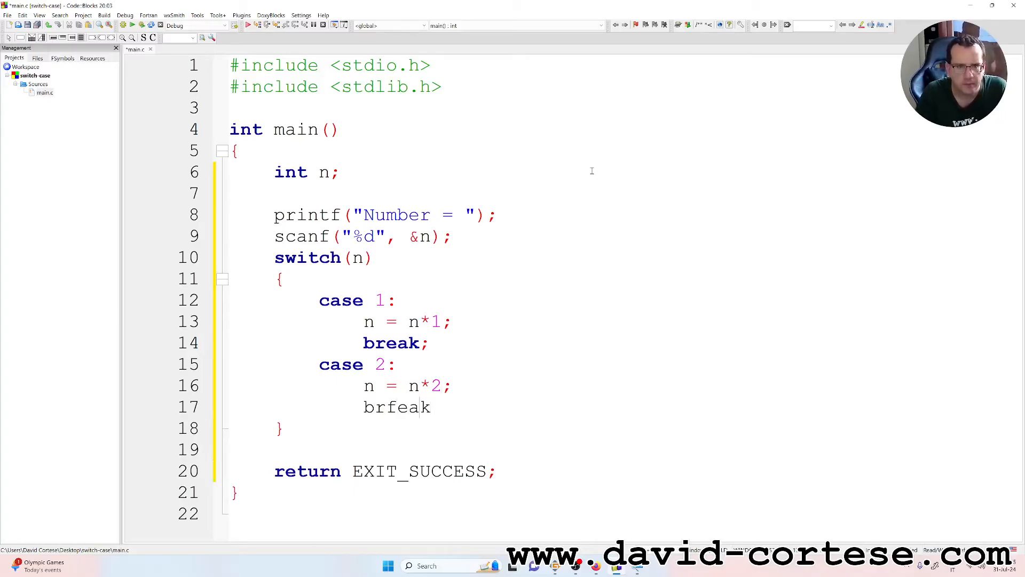
pyautogui.write('break;')
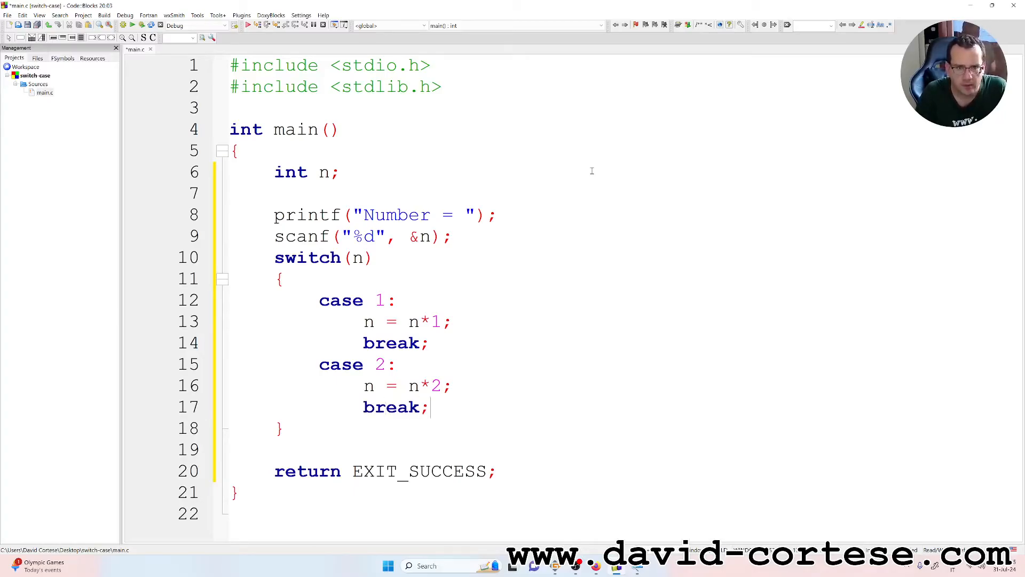
pyautogui.press('enter')
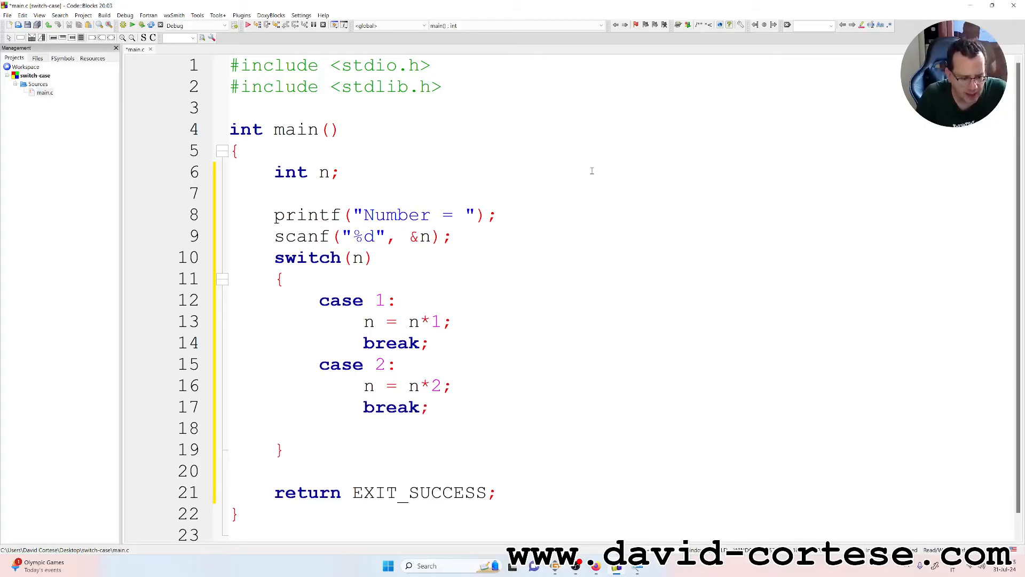
pyautogui.write('case')
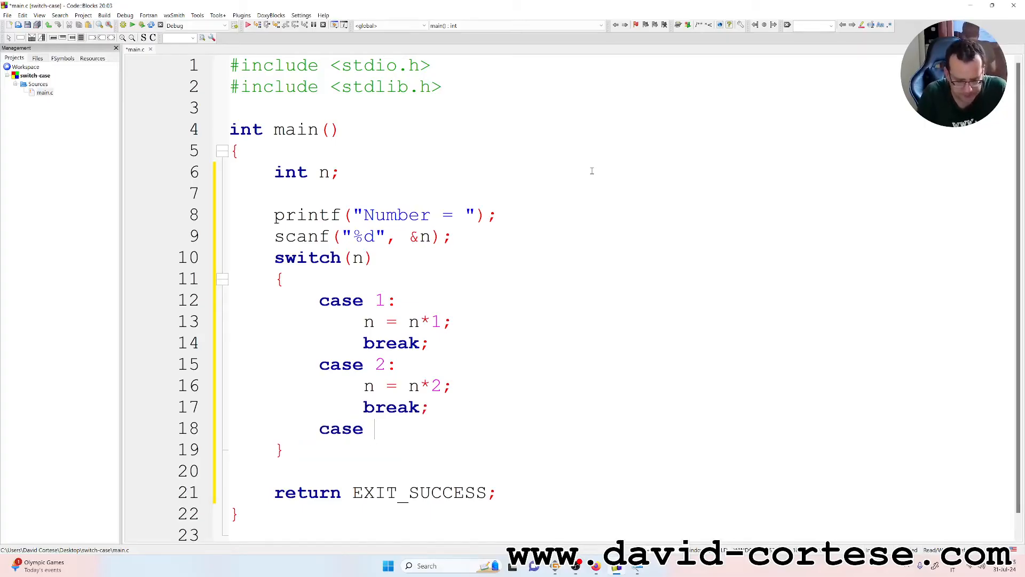
# Write case 3 with n = n*3; and break;, then begin the default label
pyautogui.write('3:')
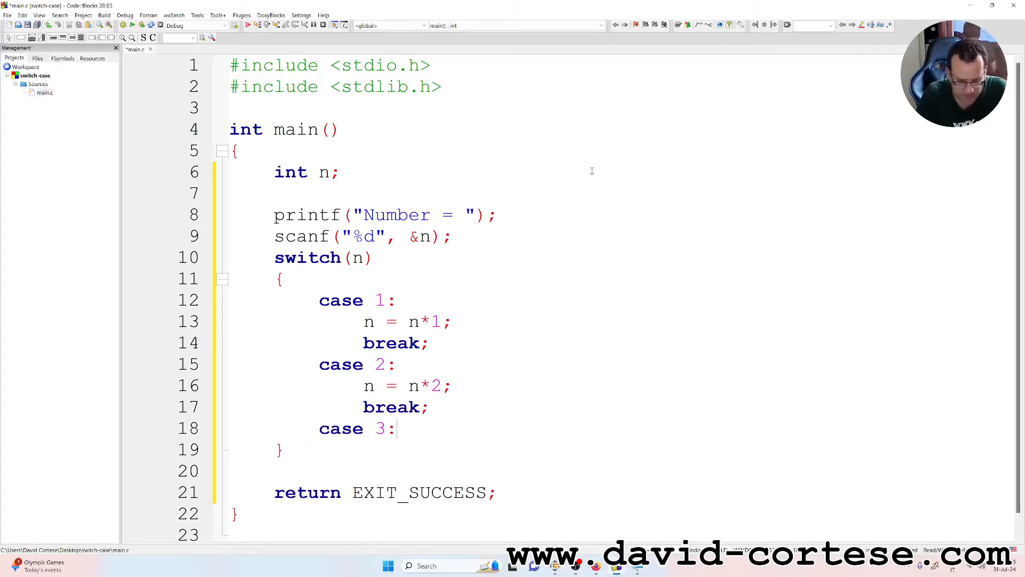
pyautogui.press('Return')
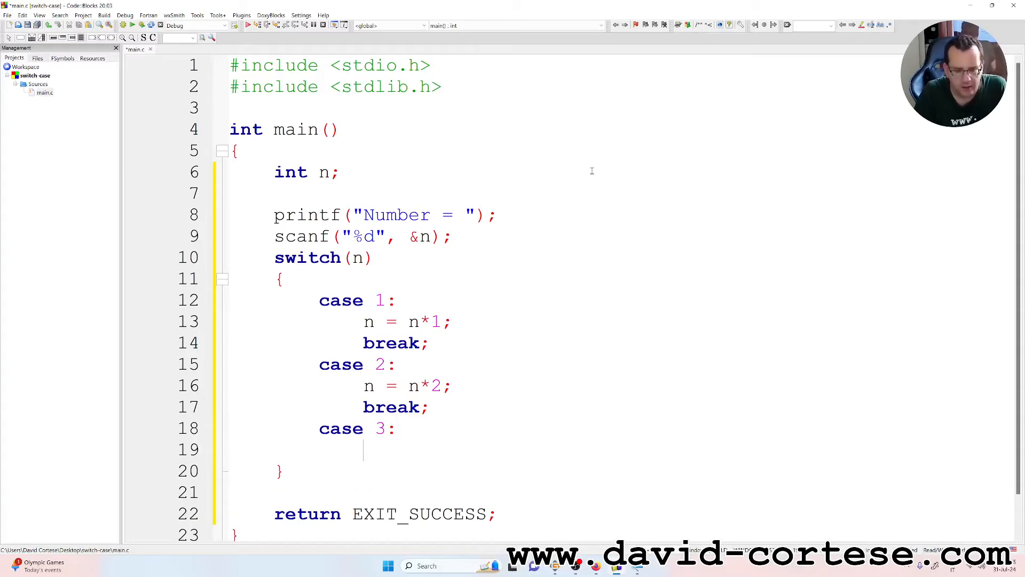
pyautogui.write('n =')
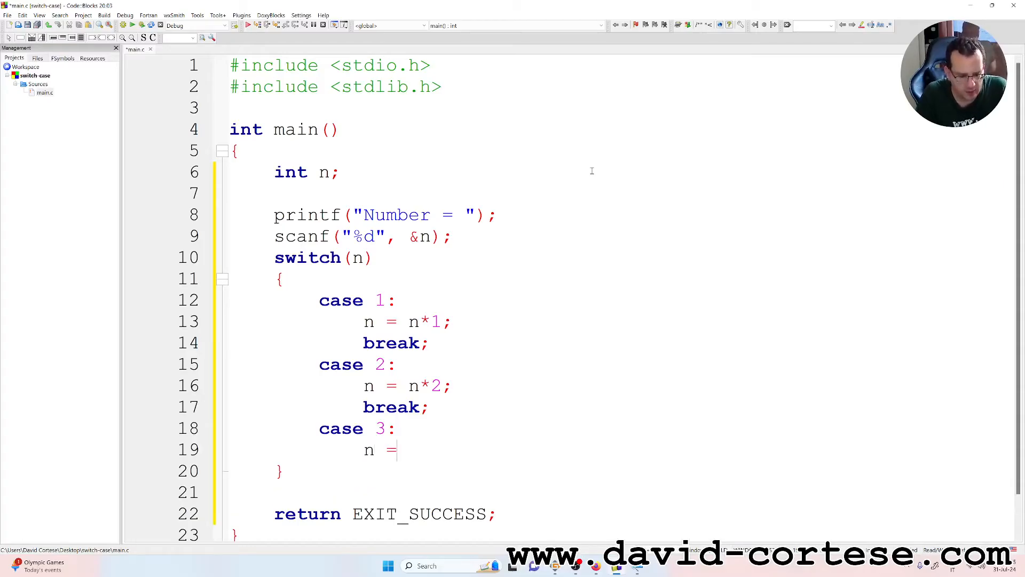
pyautogui.write('n*')
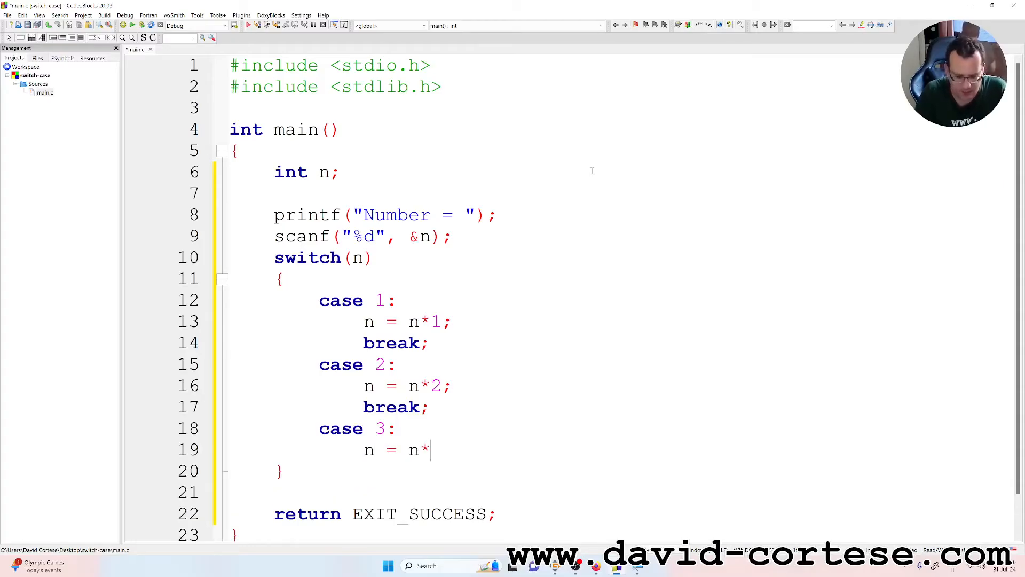
pyautogui.write('3;')
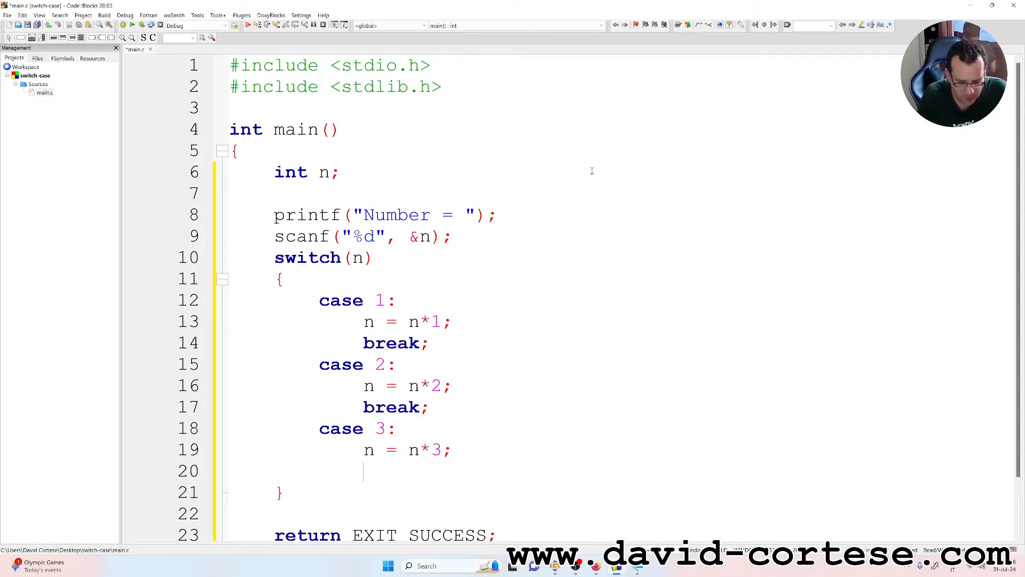
pyautogui.write('break;')
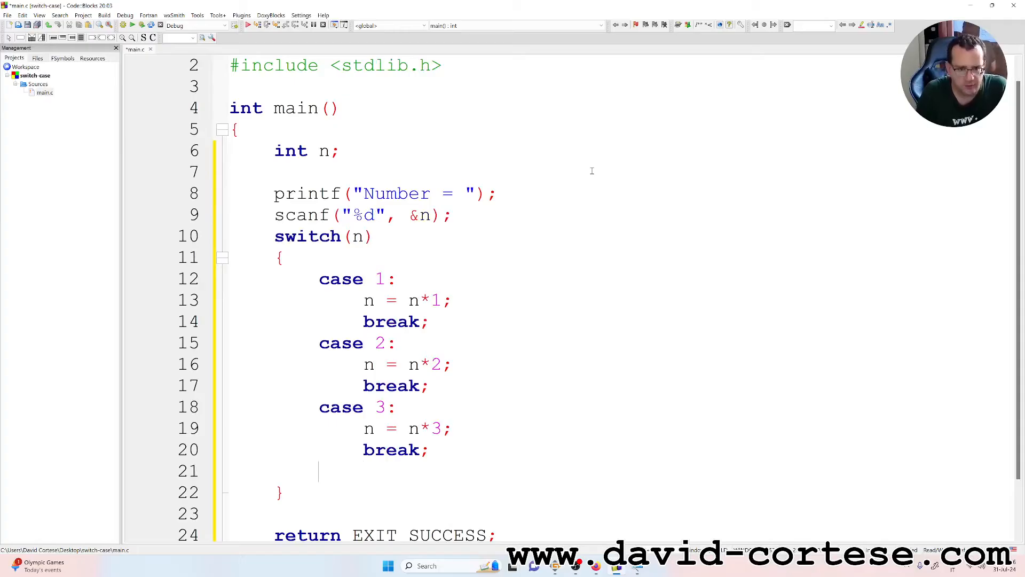
pyautogui.write('defaul:')
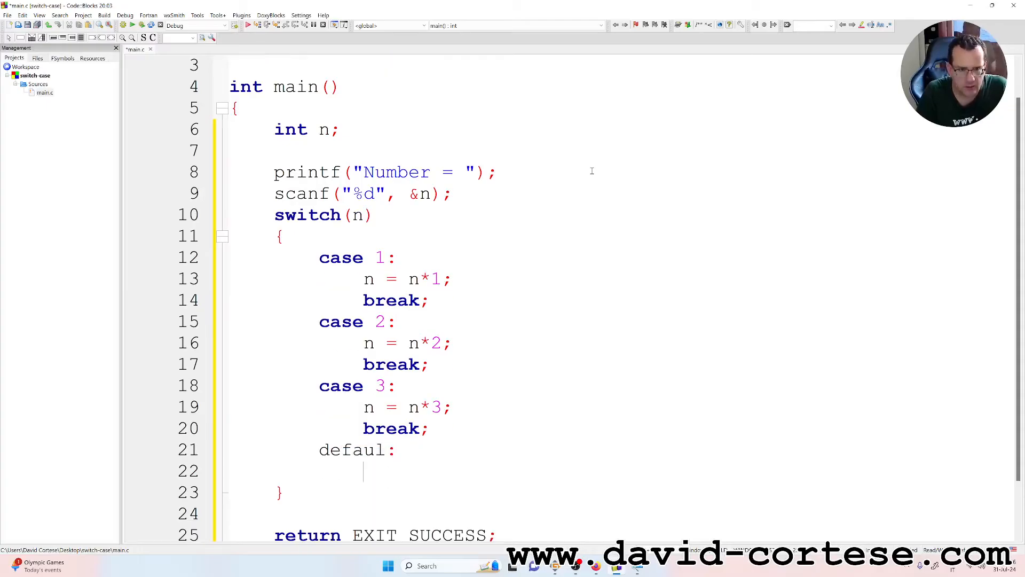
# Finish default: with n = 0, and start a printf call below the switch
pyautogui.write('t')
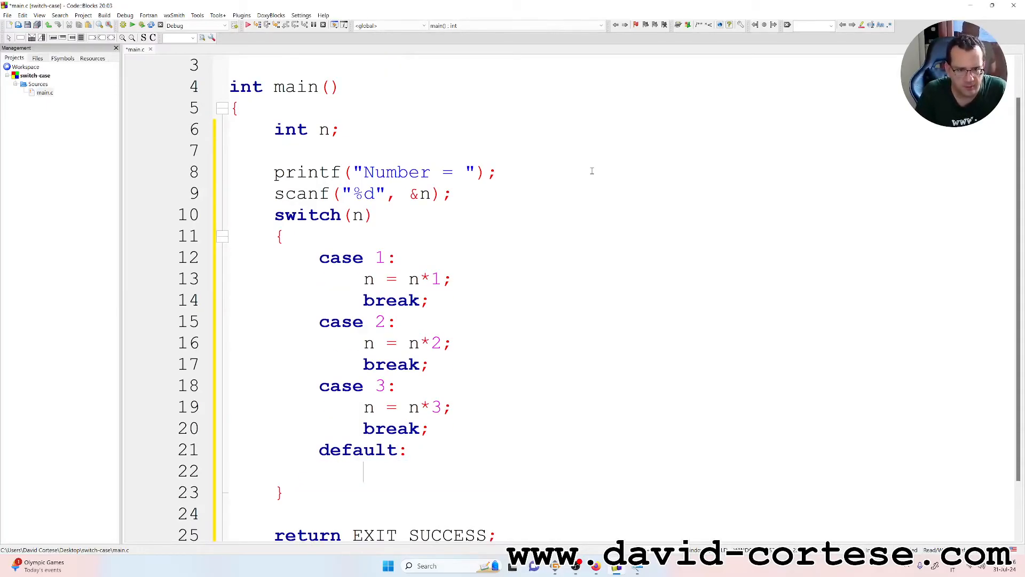
pyautogui.write('n')
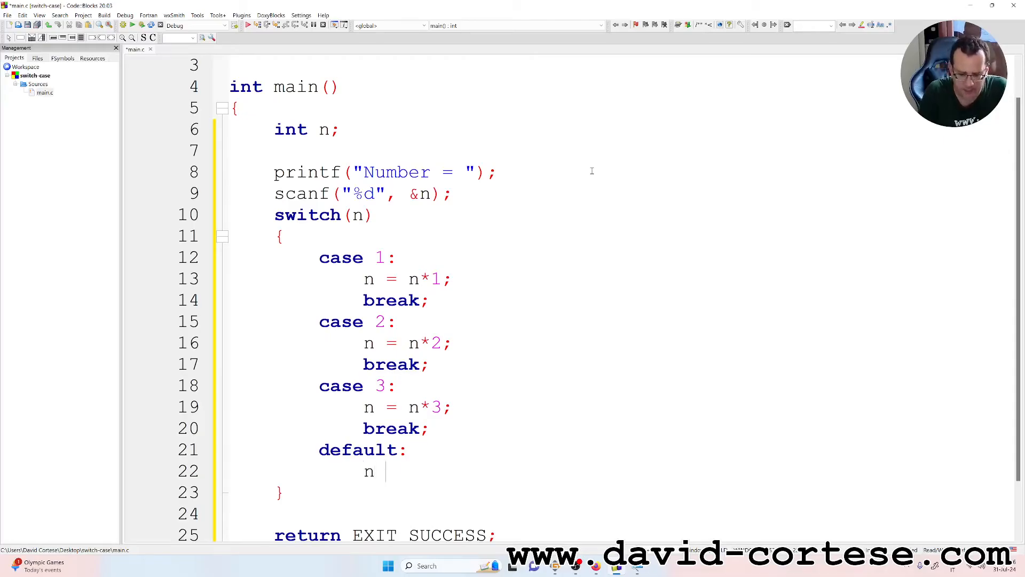
pyautogui.write('= 0;')
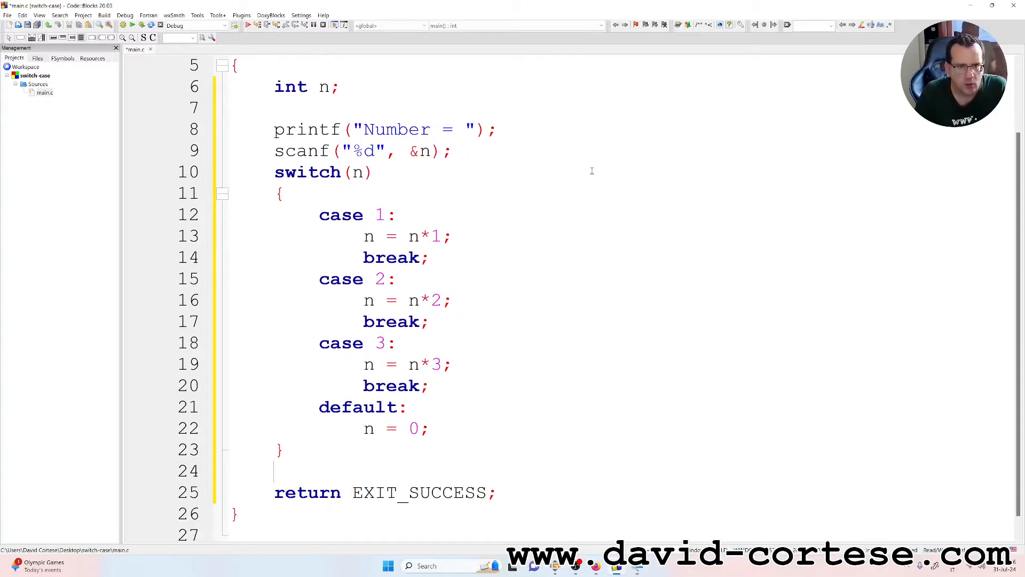
pyautogui.write('printf(')
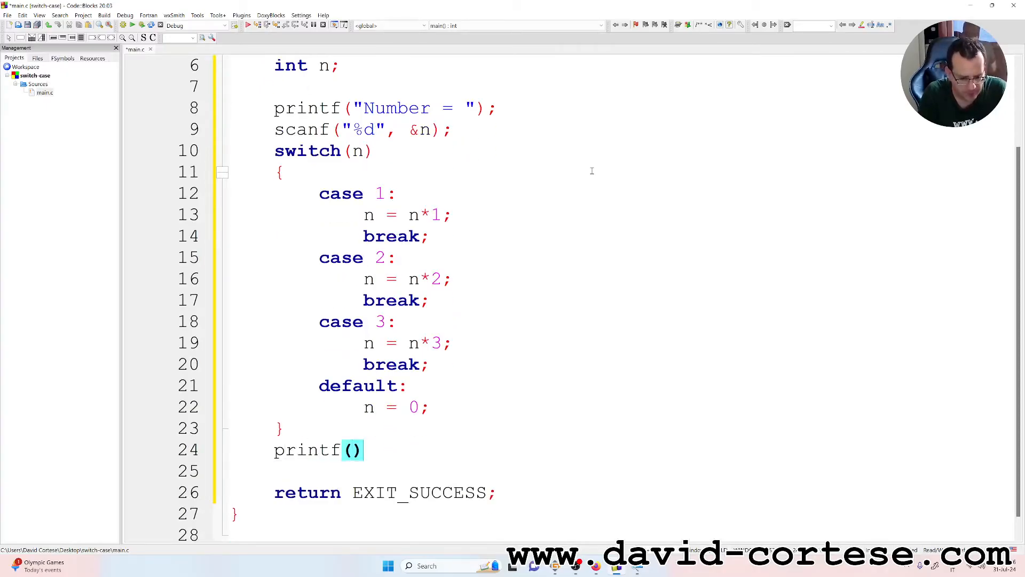
# Fill the printf call with "\n%d\n", n and end it with a semicolon
pyautogui.write('""')
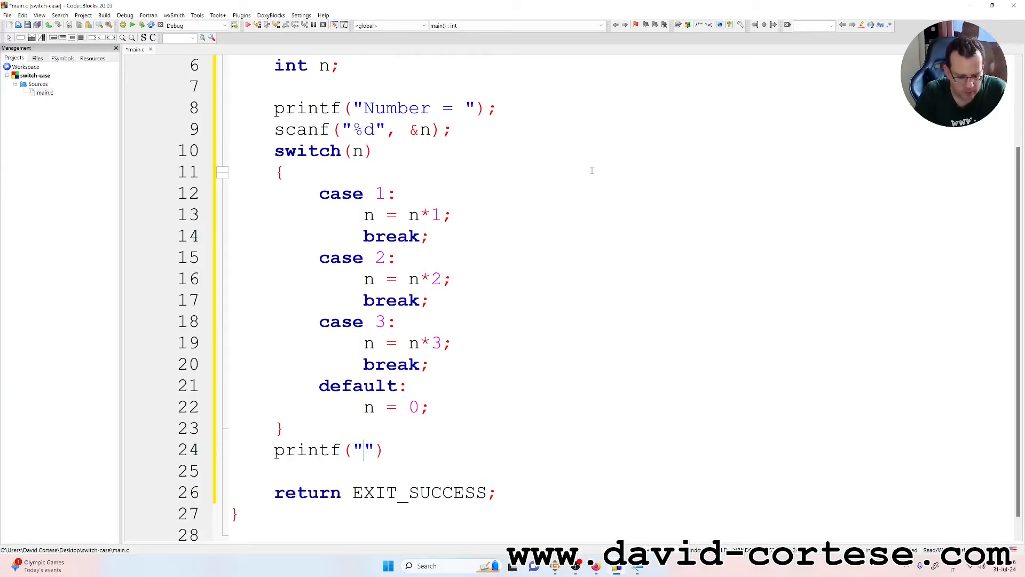
pyautogui.write('\\n')
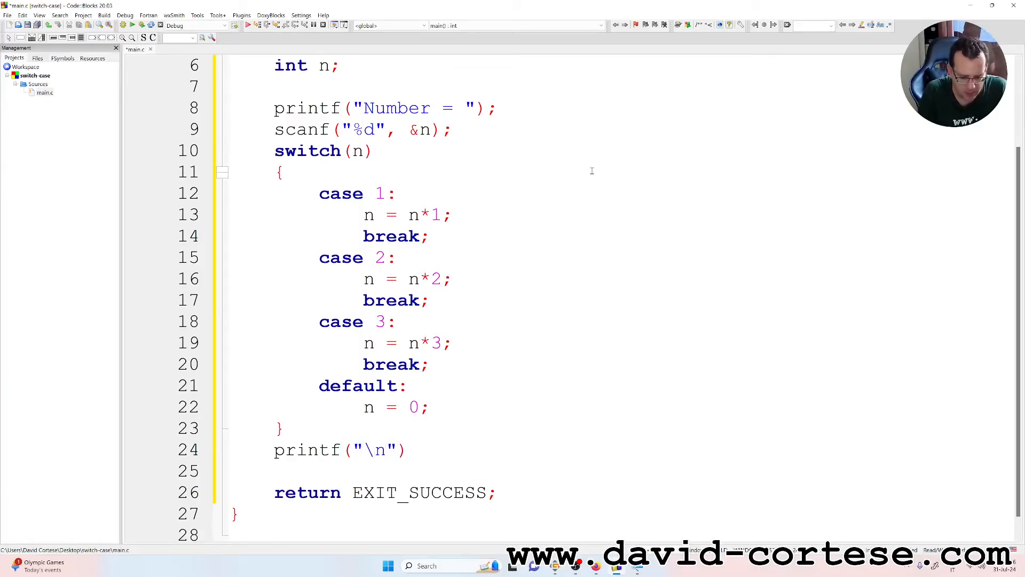
pyautogui.write('%')
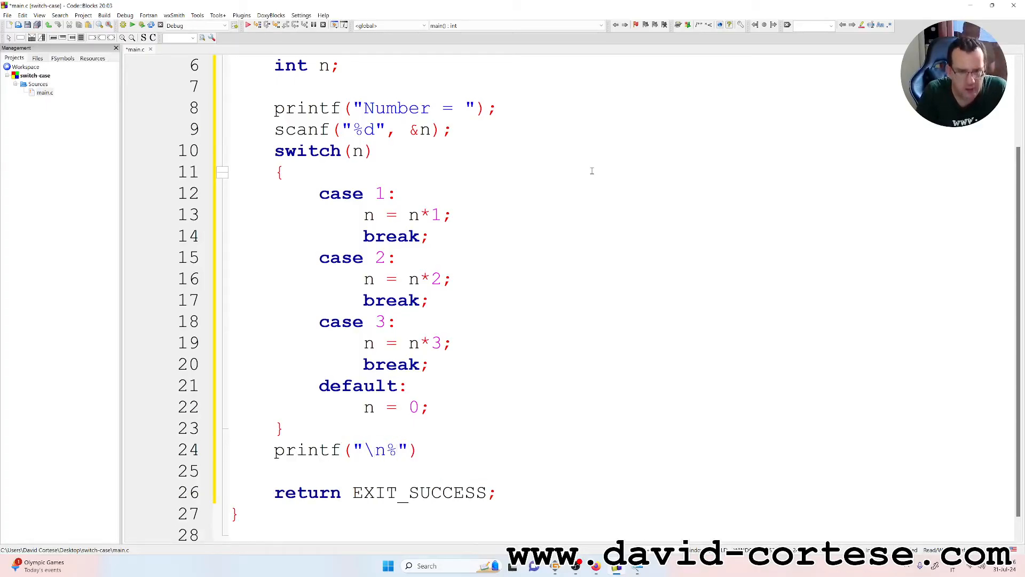
pyautogui.write('d')
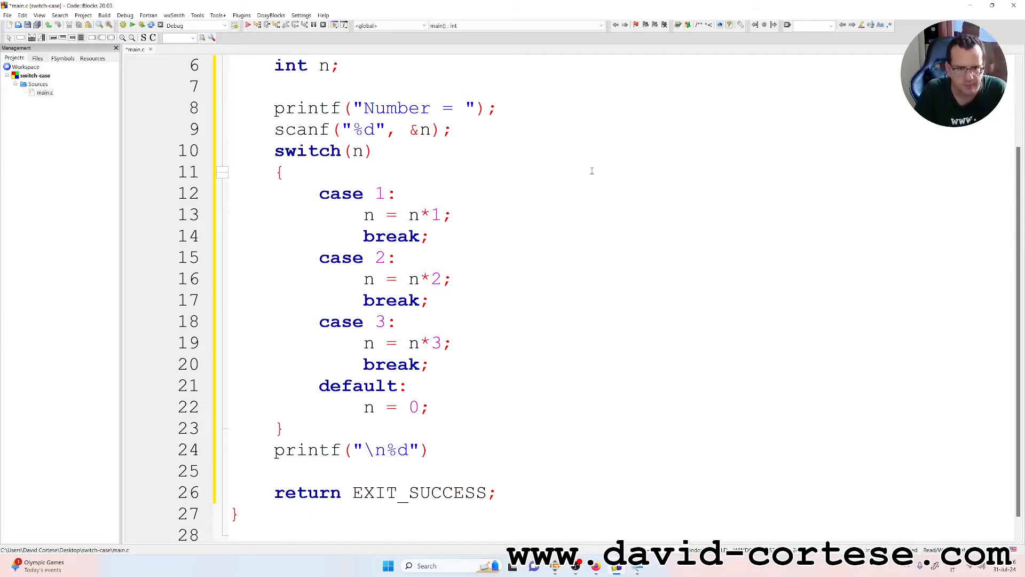
pyautogui.write('\\n')
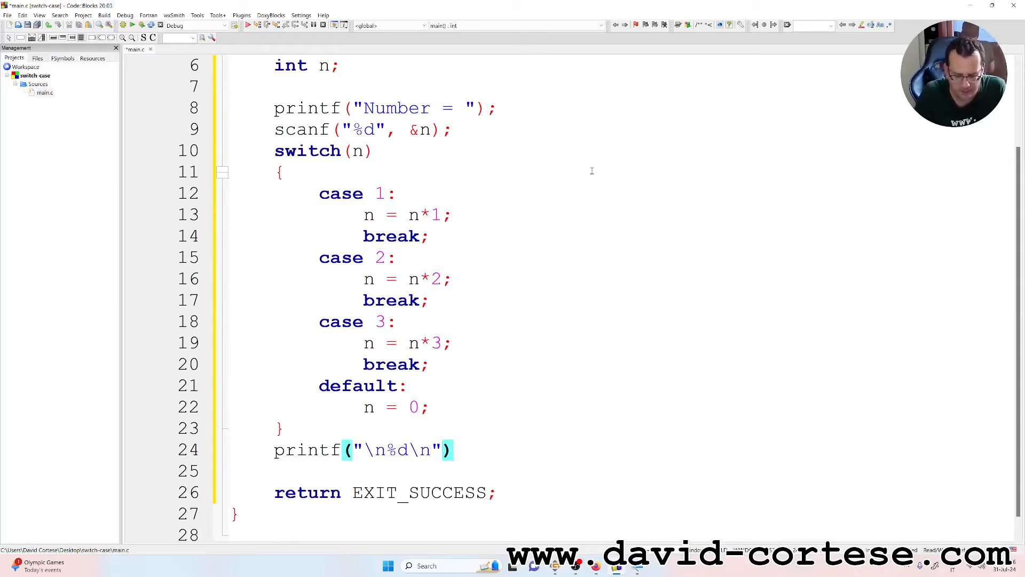
pyautogui.write(', n')
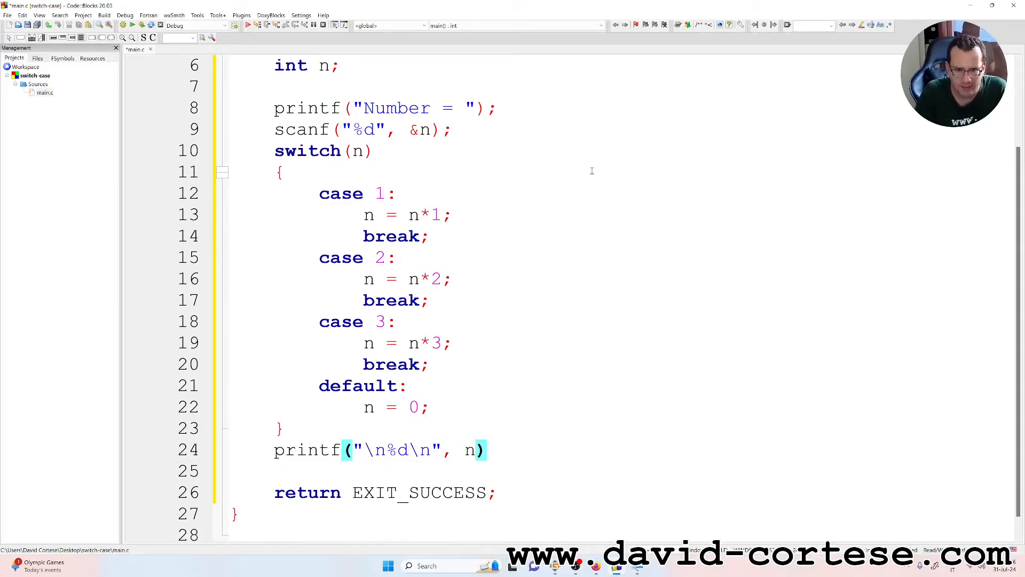
pyautogui.write(';')
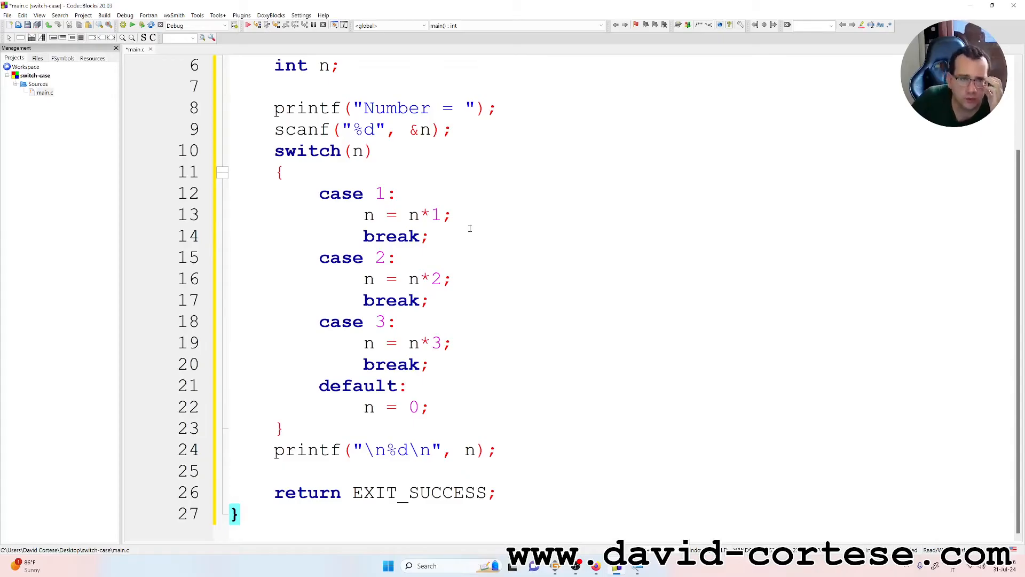
# Scroll through main.c to review the switch statement and return line
pyautogui.scroll(3)
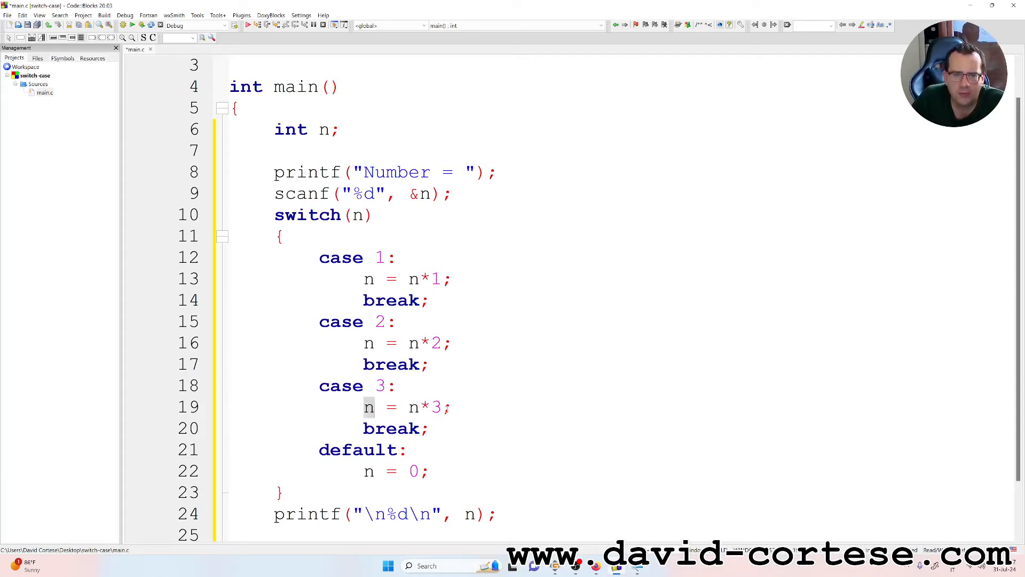
pyautogui.scroll(-3)
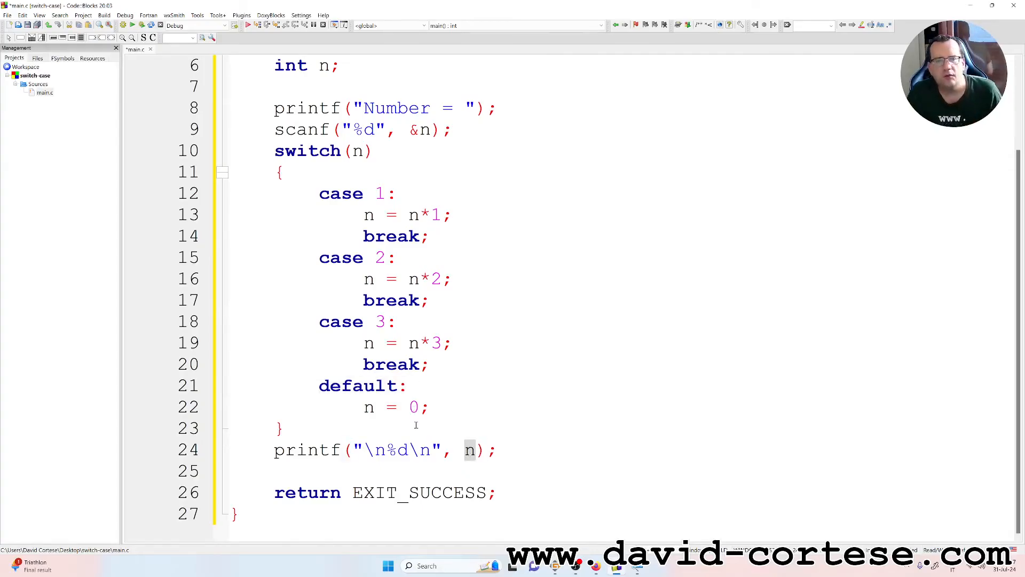
pyautogui.scroll(3)
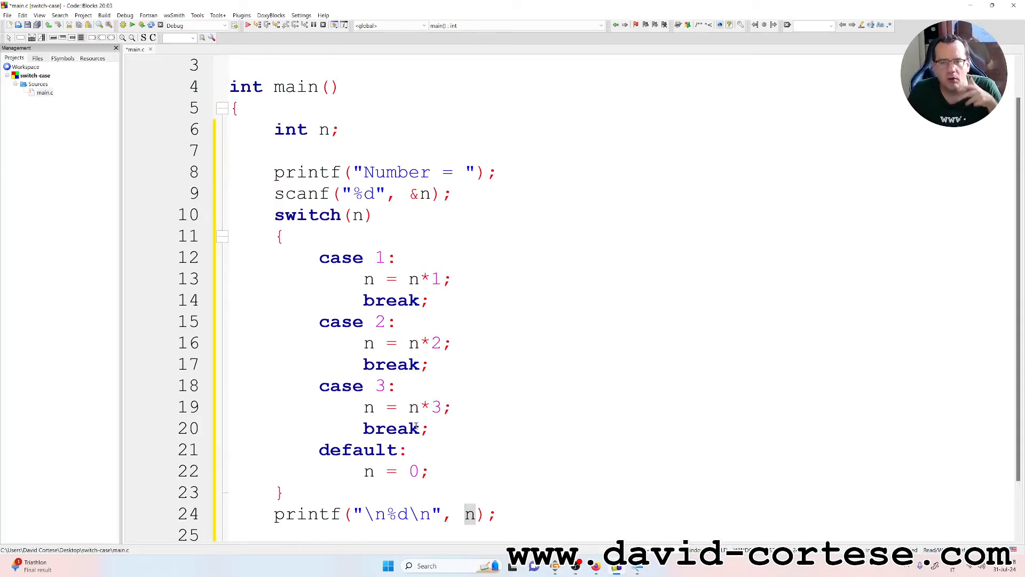
pyautogui.scroll(-3)
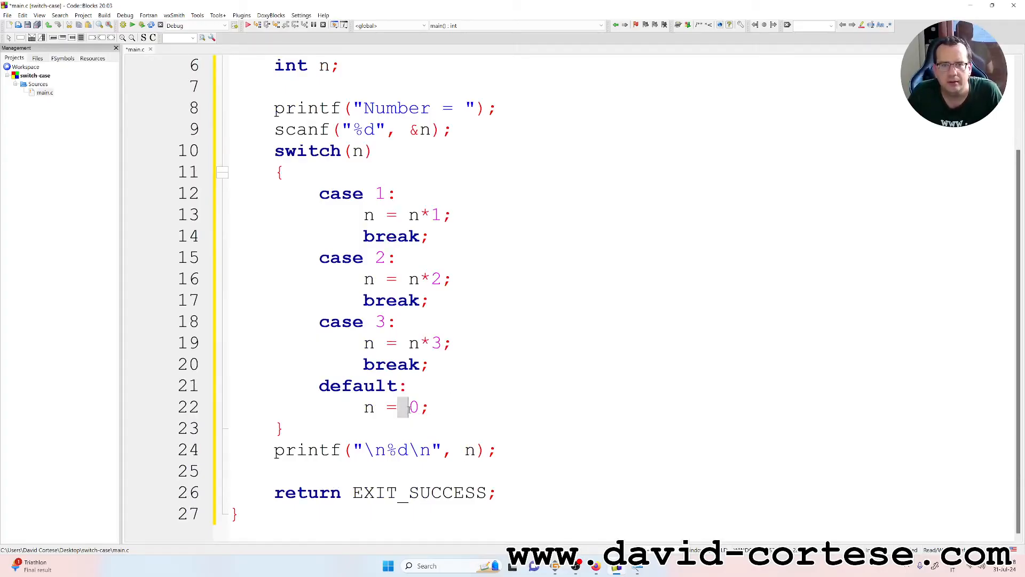
pyautogui.scroll(3)
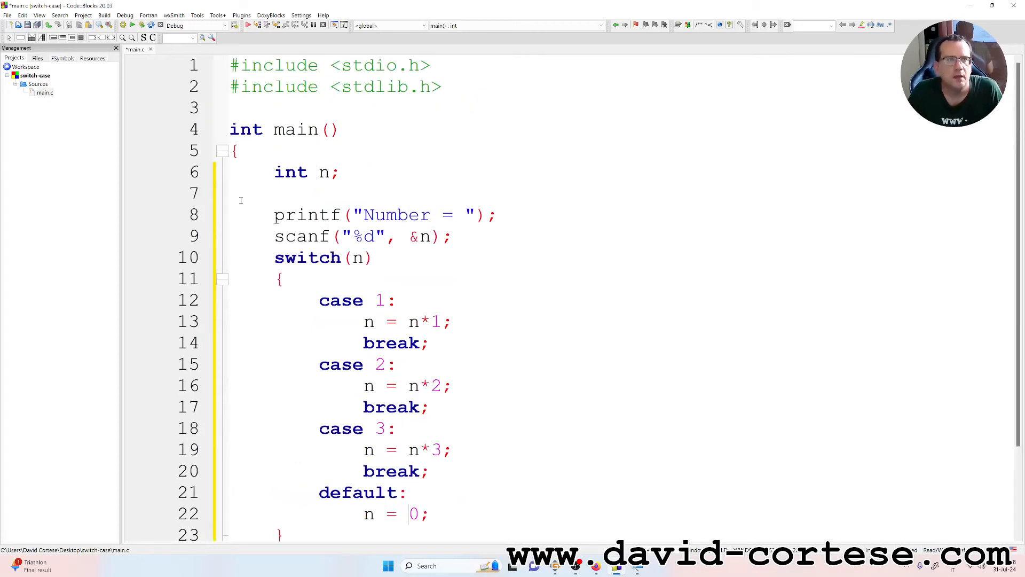
# Build and run with Debug as the build target, entering a number in the console
pyautogui.click(223, 25)
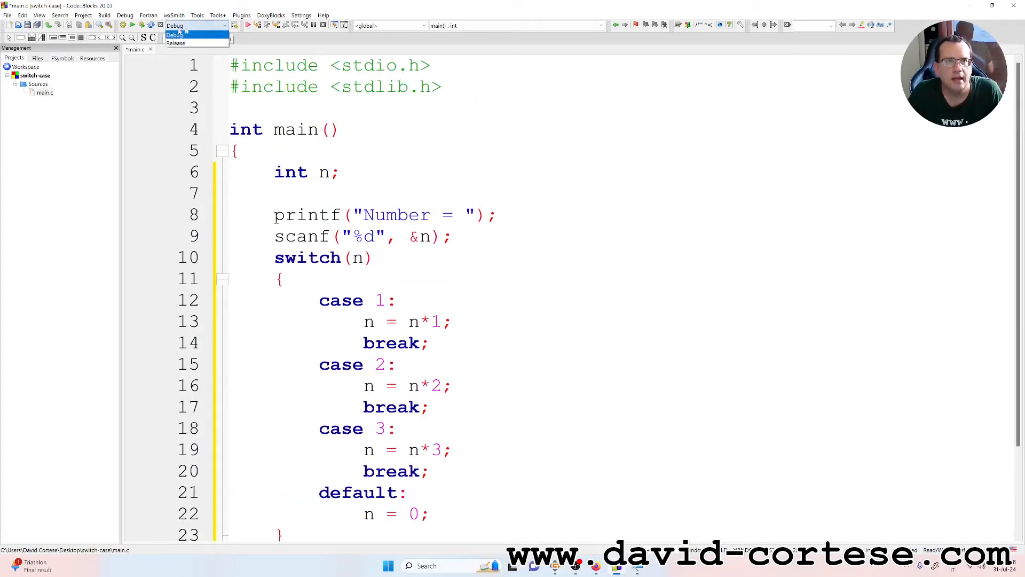
pyautogui.click(177, 34)
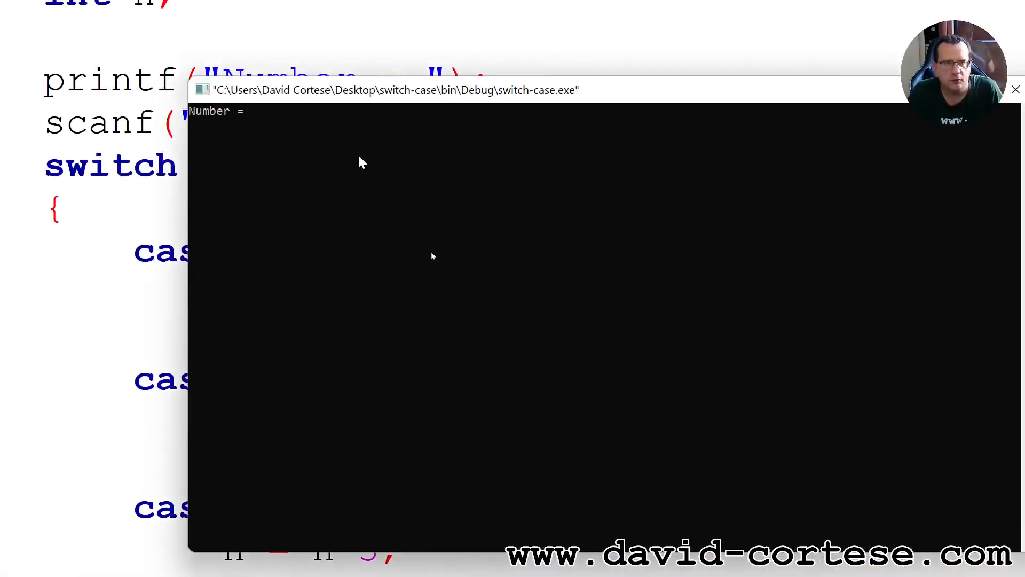
pyautogui.write('1')
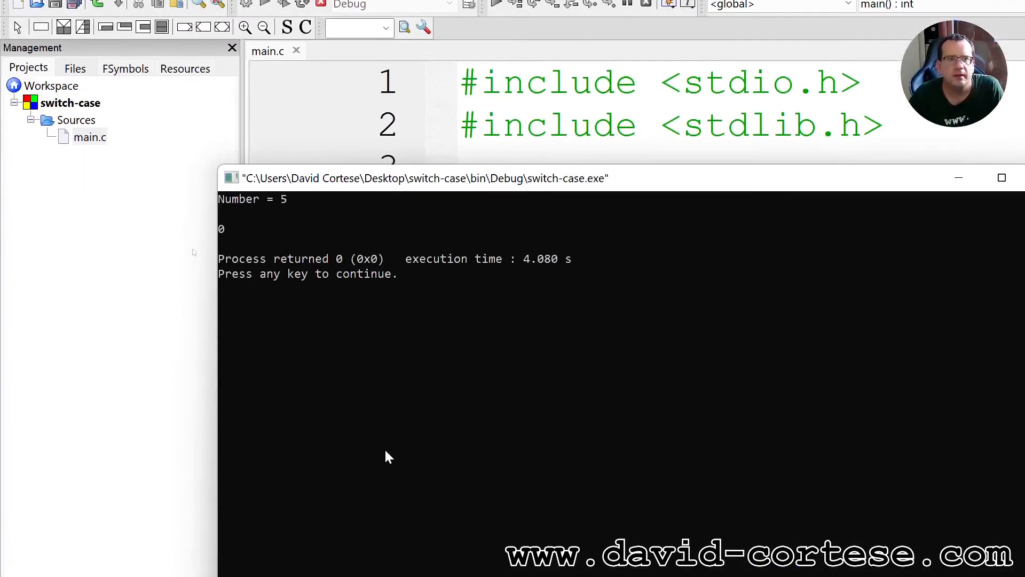
pyautogui.moveTo(363, 403)
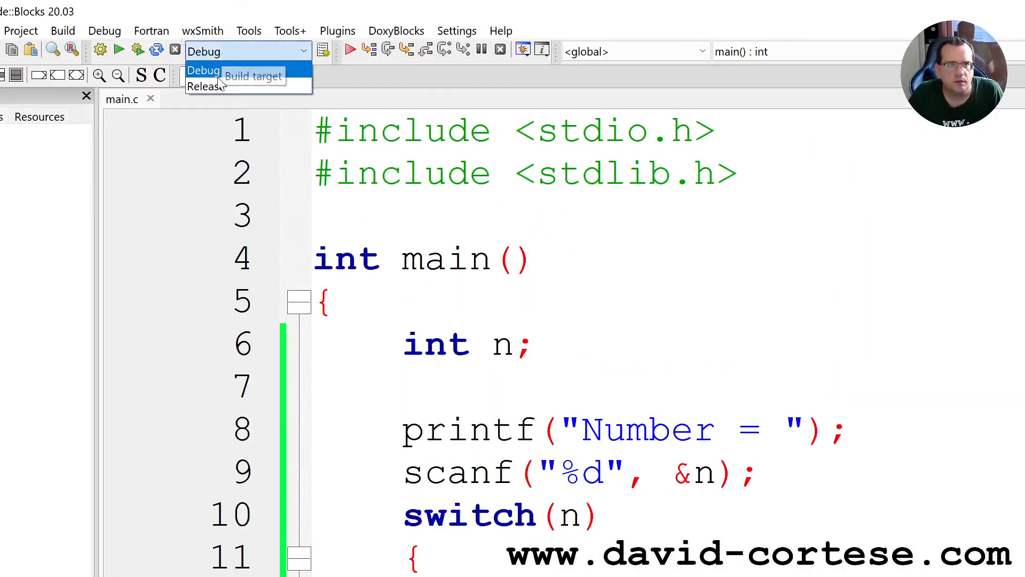
# Build and run the Release target and enter 3 in the console
pyautogui.click(208, 86)
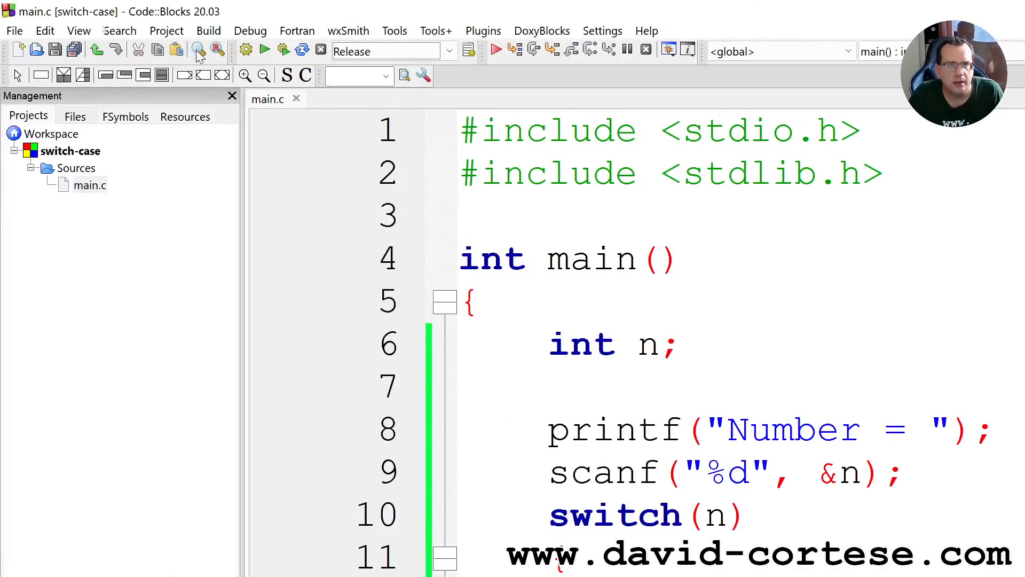
pyautogui.moveTo(283, 51)
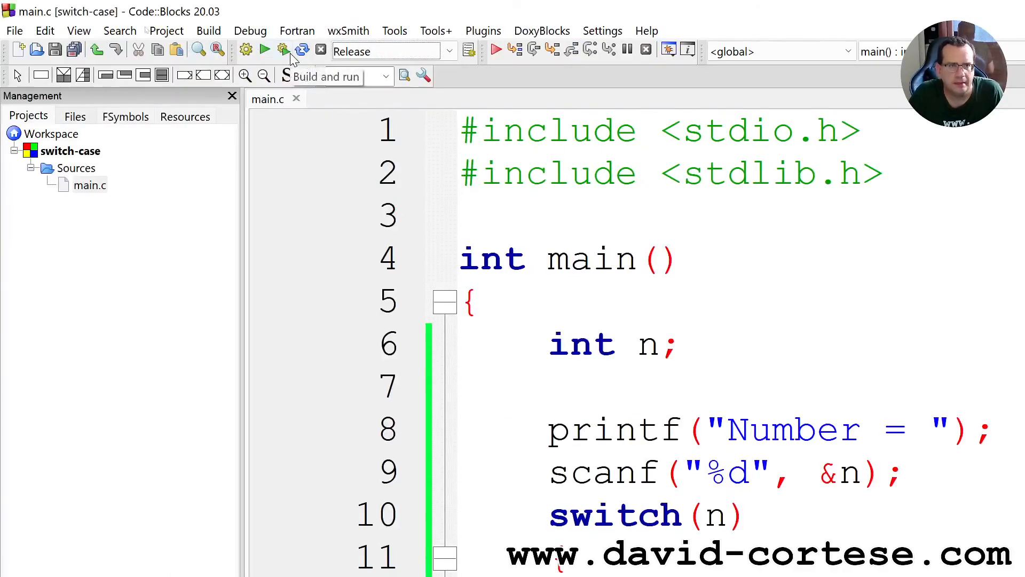
pyautogui.click(265, 50)
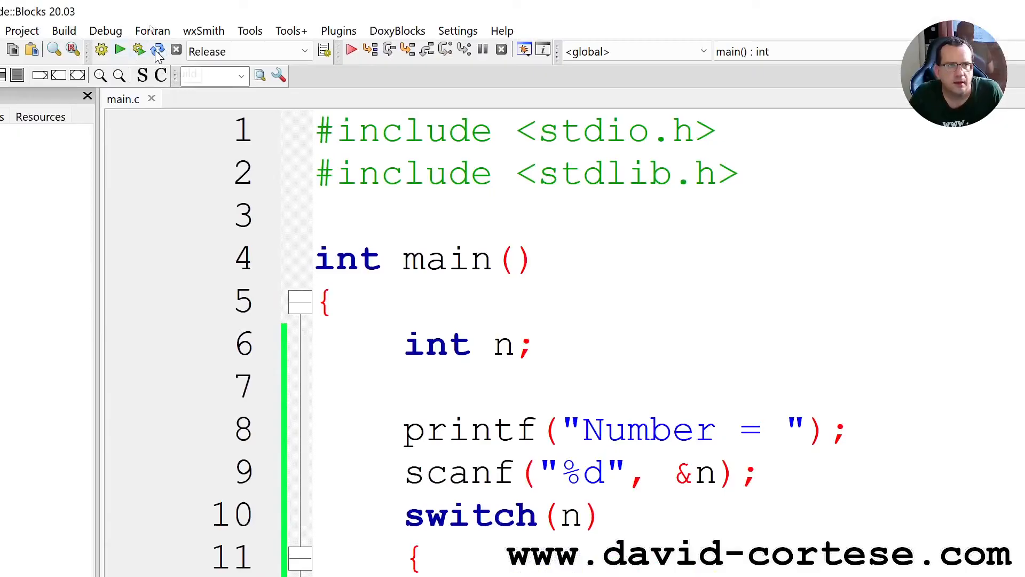
pyautogui.click(120, 50)
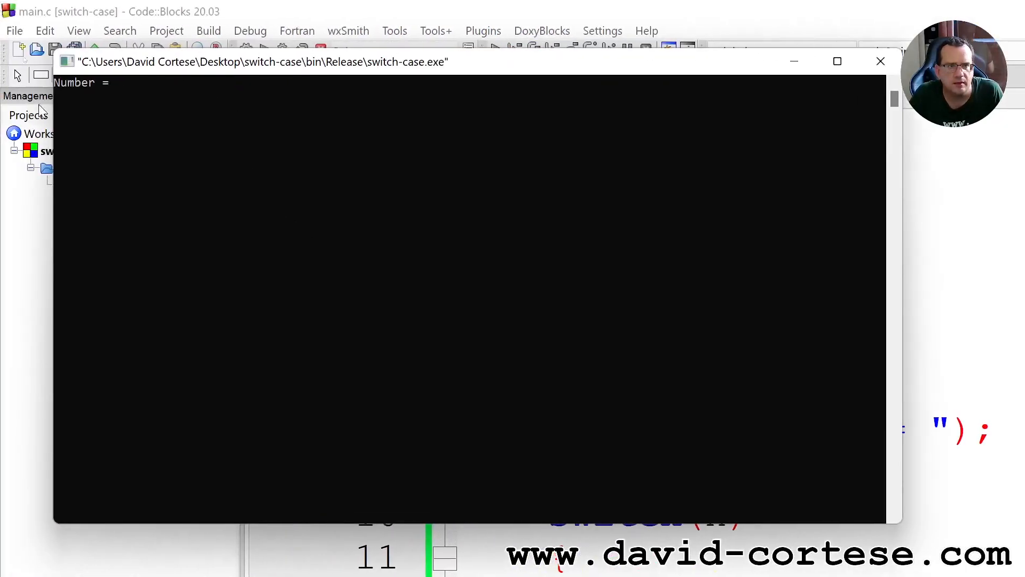
pyautogui.write('3')
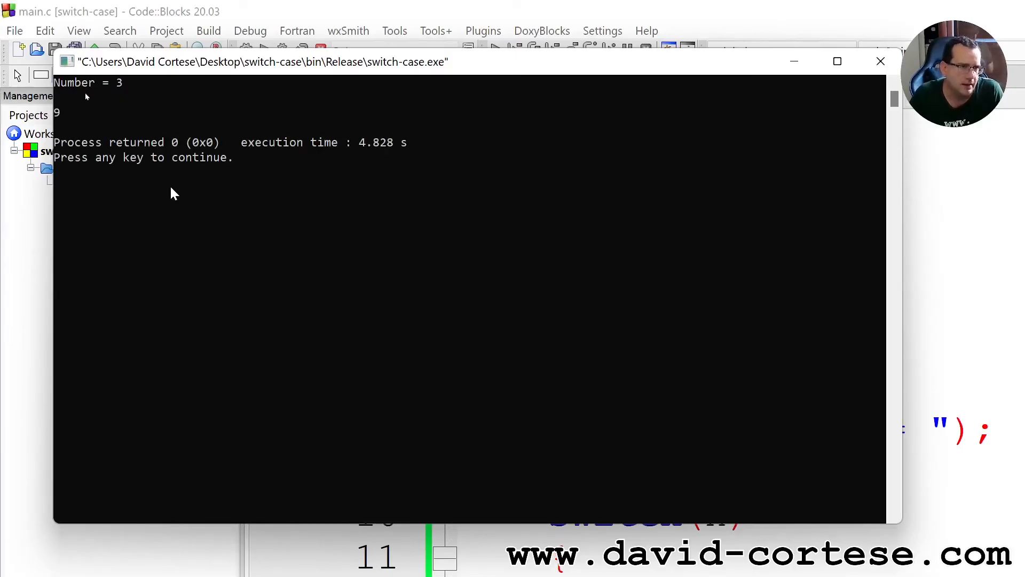
pyautogui.moveTo(796, 60)
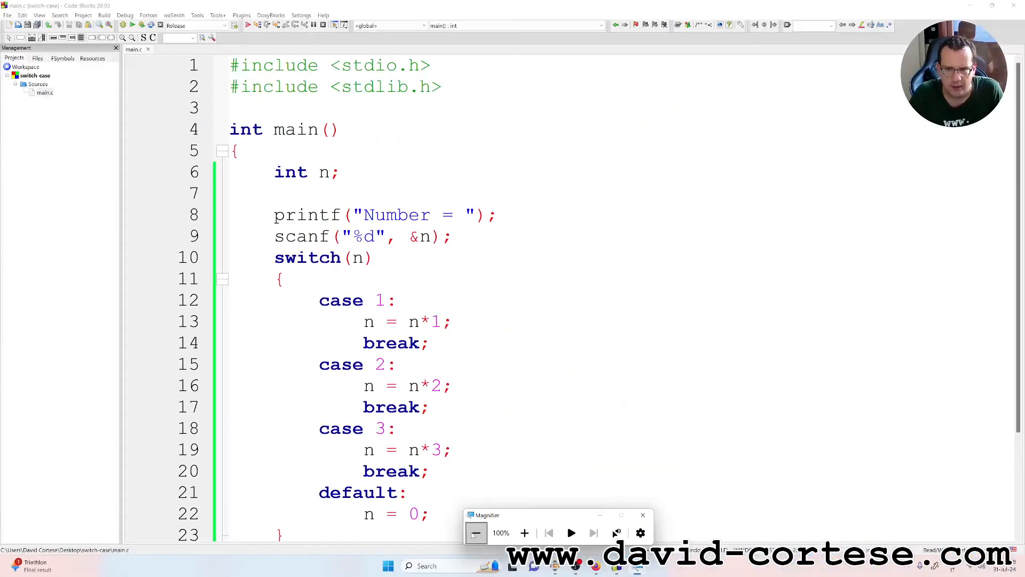
pyautogui.scroll(-3)
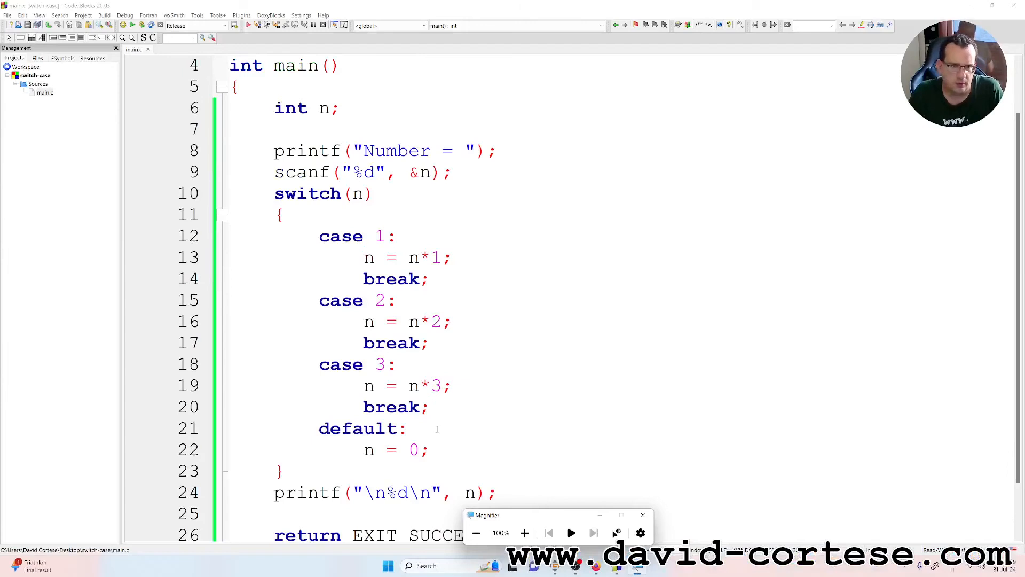
pyautogui.scroll(-3)
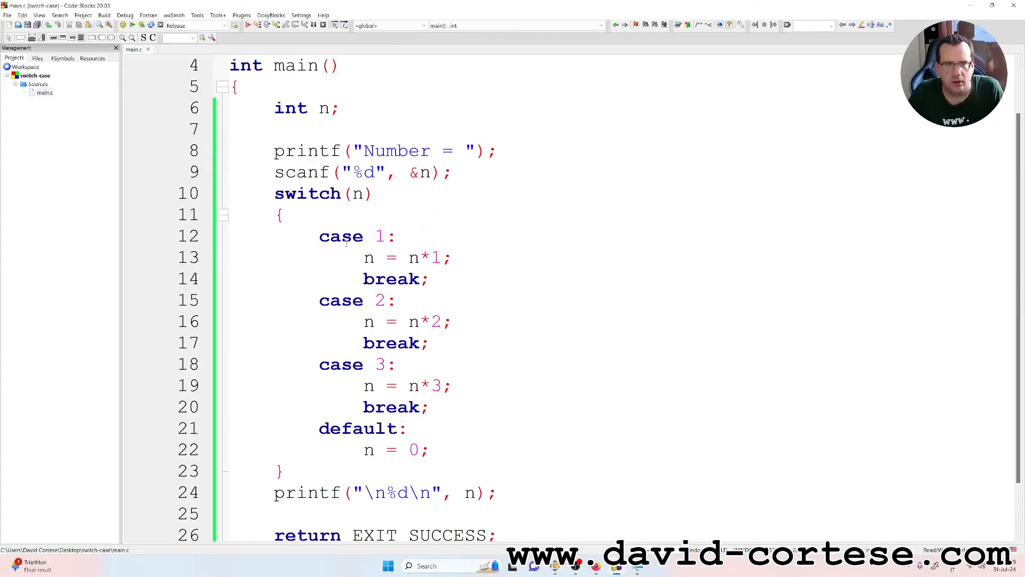
pyautogui.doubleClick(356, 236)
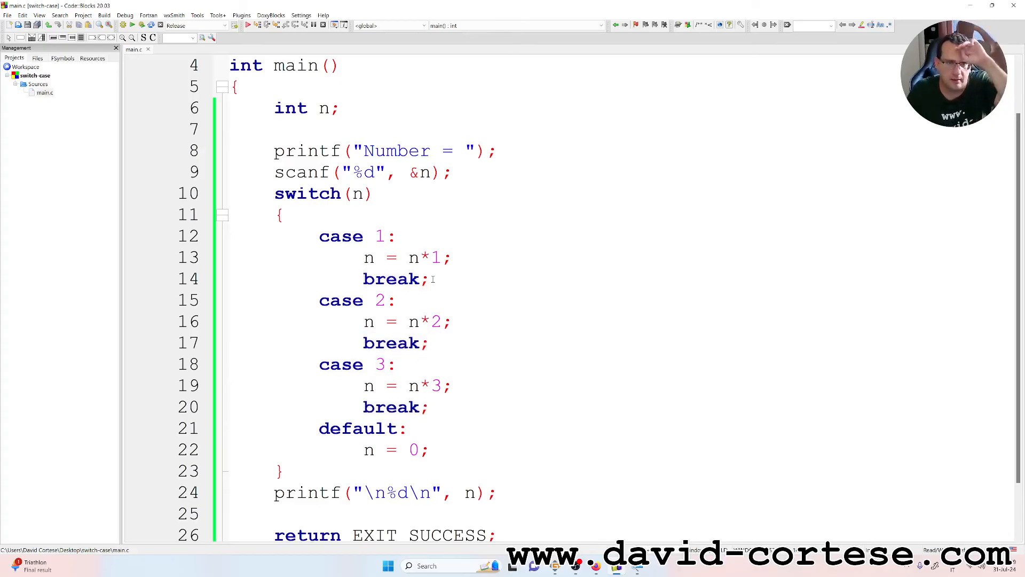
pyautogui.moveTo(516, 386)
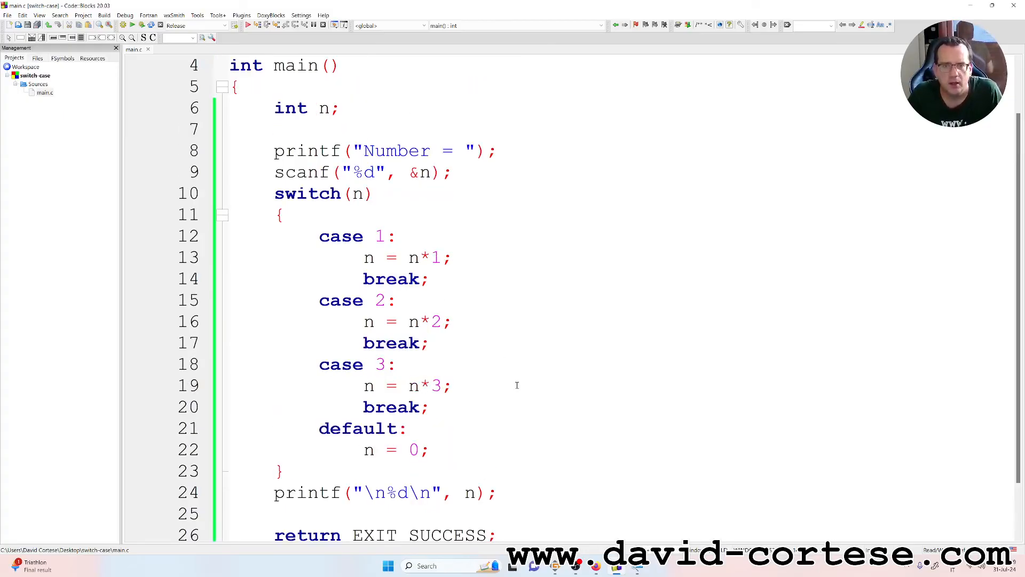
pyautogui.moveTo(596, 565)
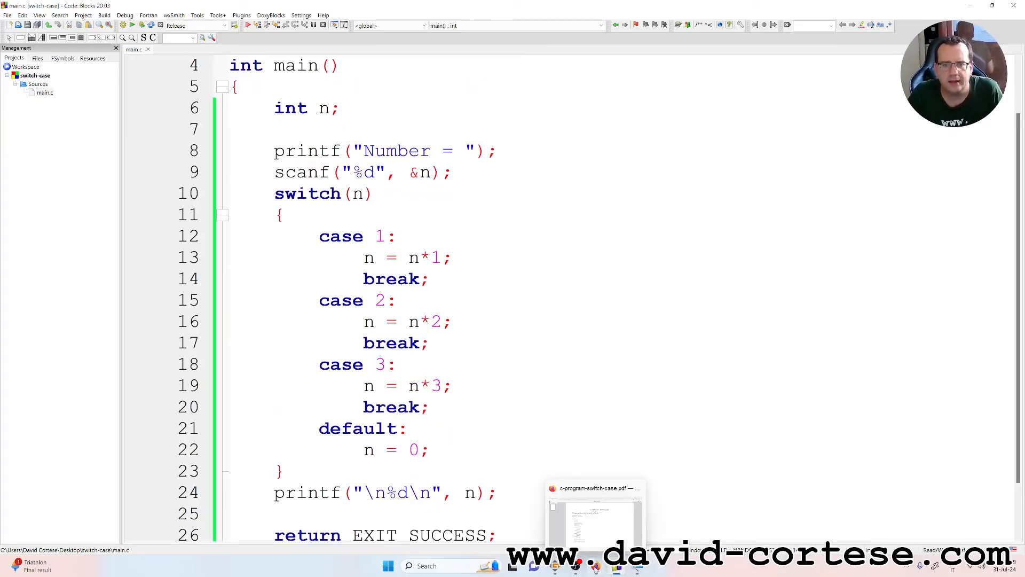
pyautogui.moveTo(595, 565)
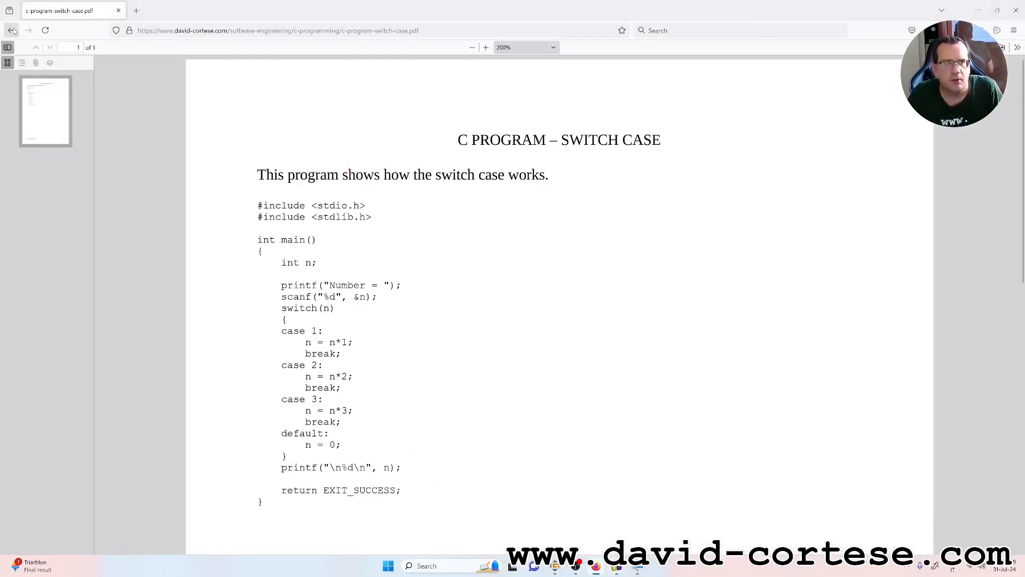
# Go back from the switch-case PDF to the Software Engineering page
pyautogui.click(11, 30)
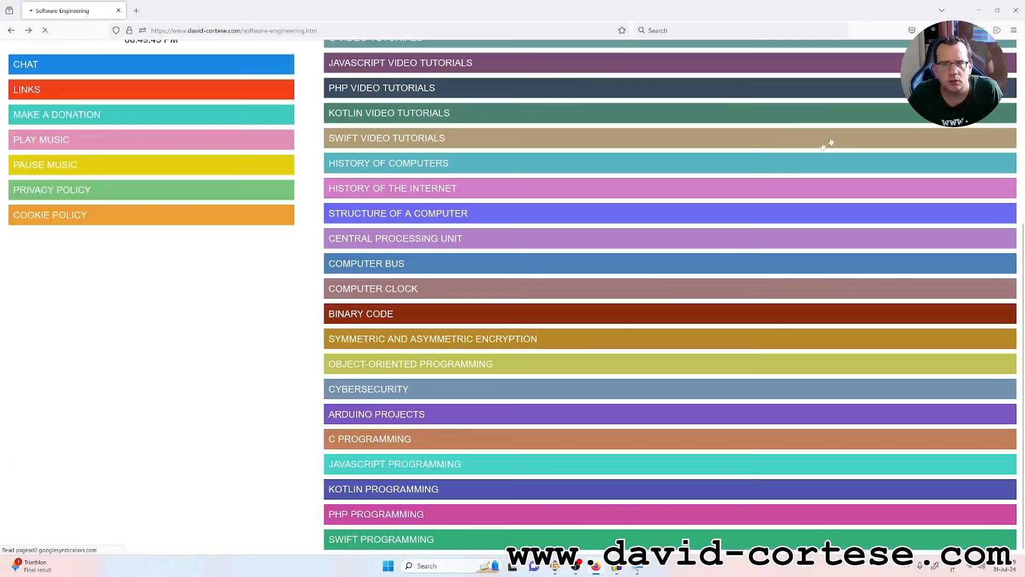
# Follow the home page's MAKE A DONATION link and scroll the donation page
pyautogui.scroll(3)
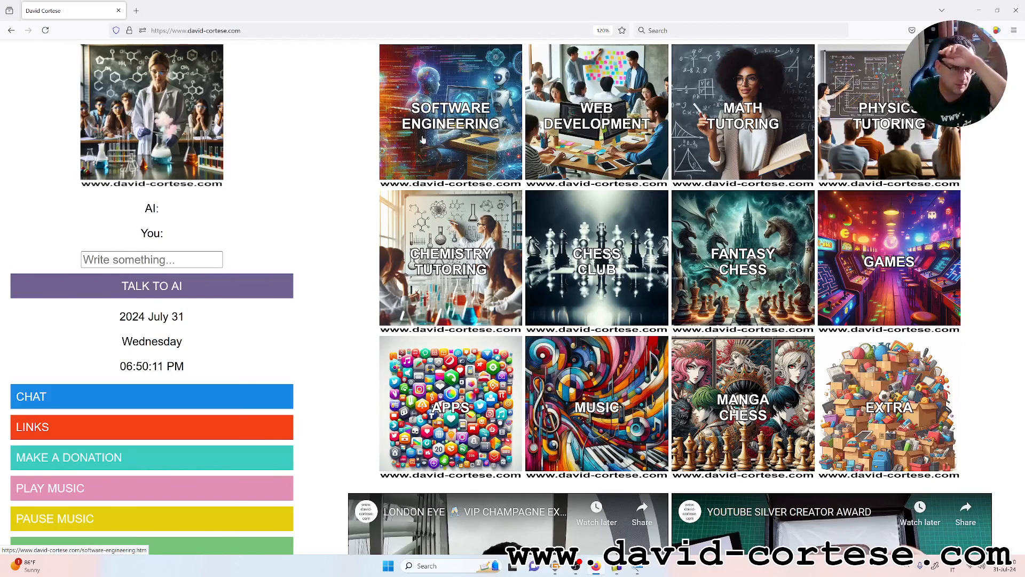
pyautogui.moveTo(597, 320)
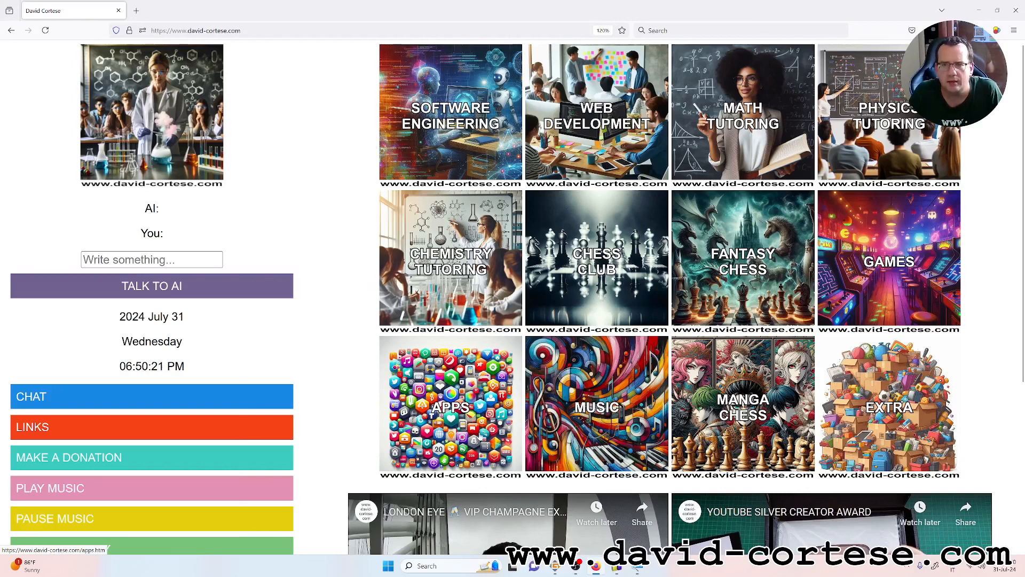
pyautogui.scroll(-3)
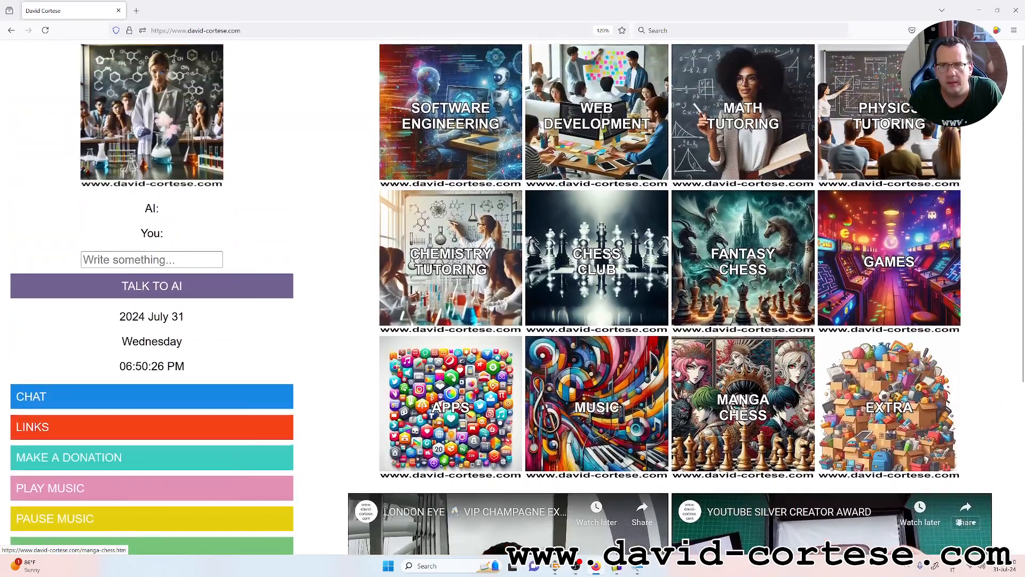
pyautogui.scroll(-3)
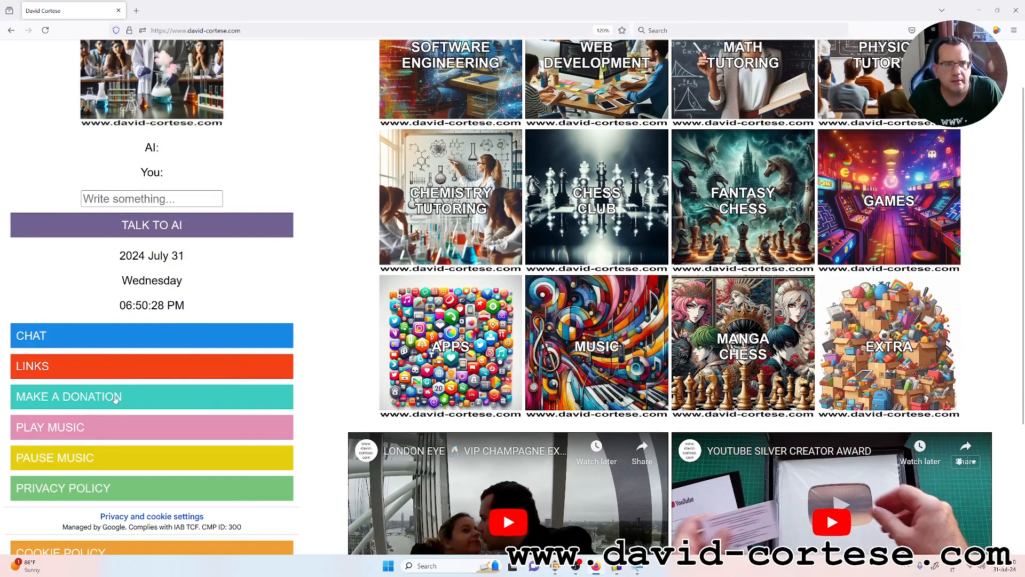
pyautogui.click(151, 396)
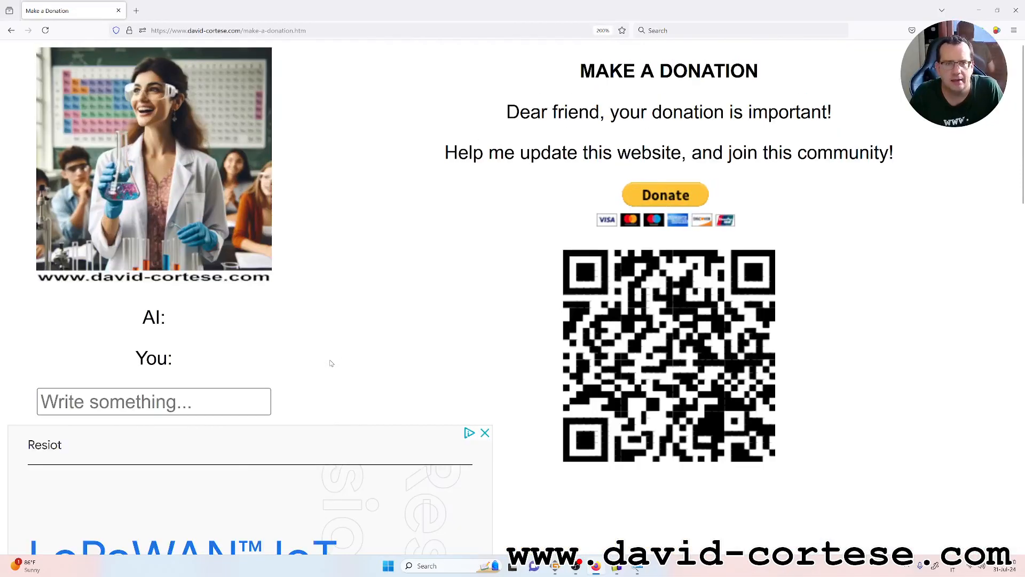
pyautogui.scroll(-3)
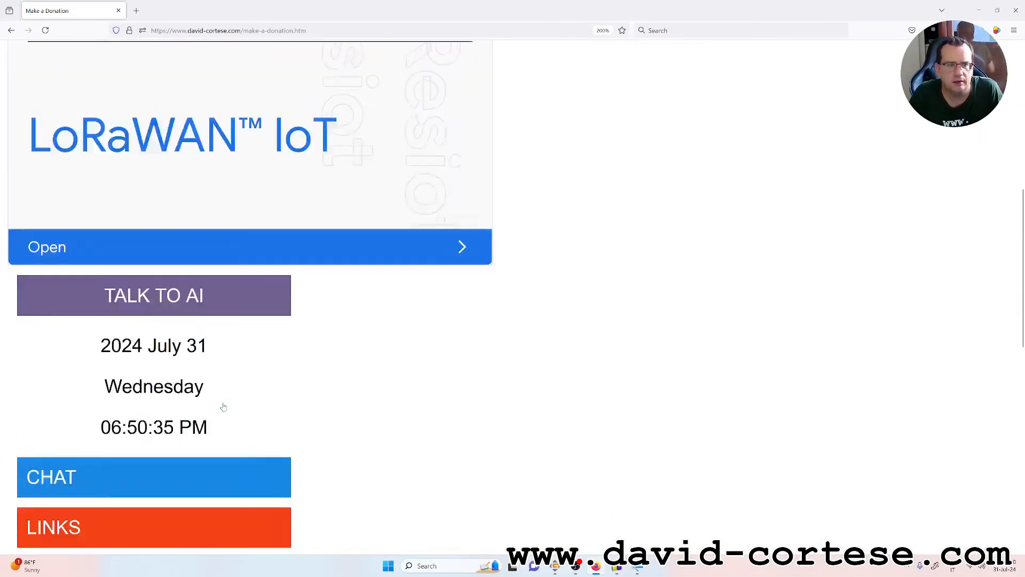